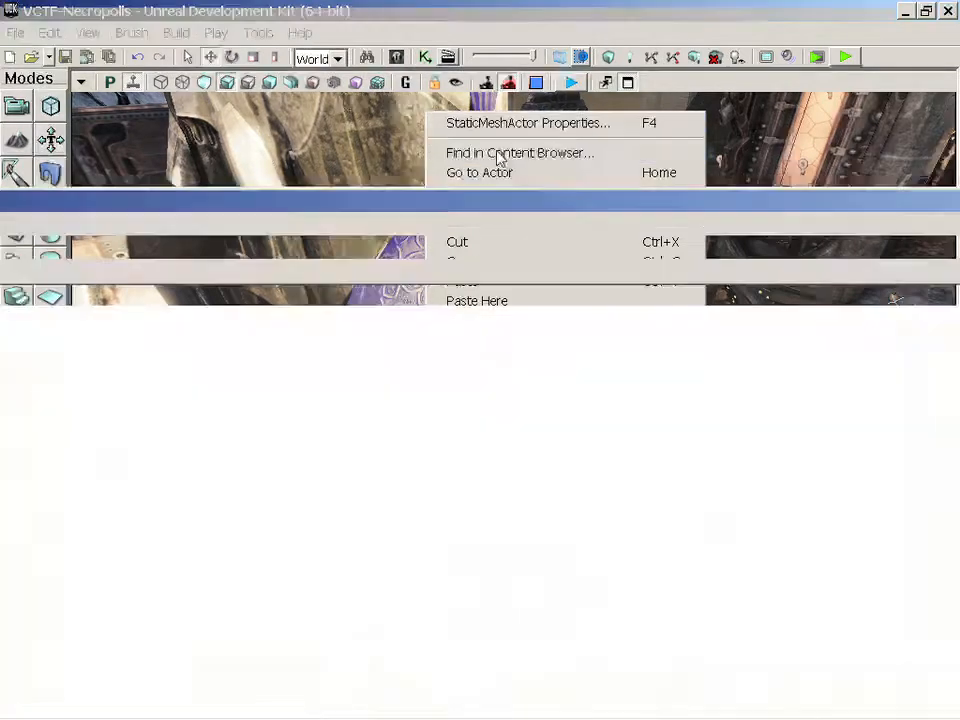
# Locate the selected roof actor's static mesh in the Content Browser.
pyautogui.click(520, 152)
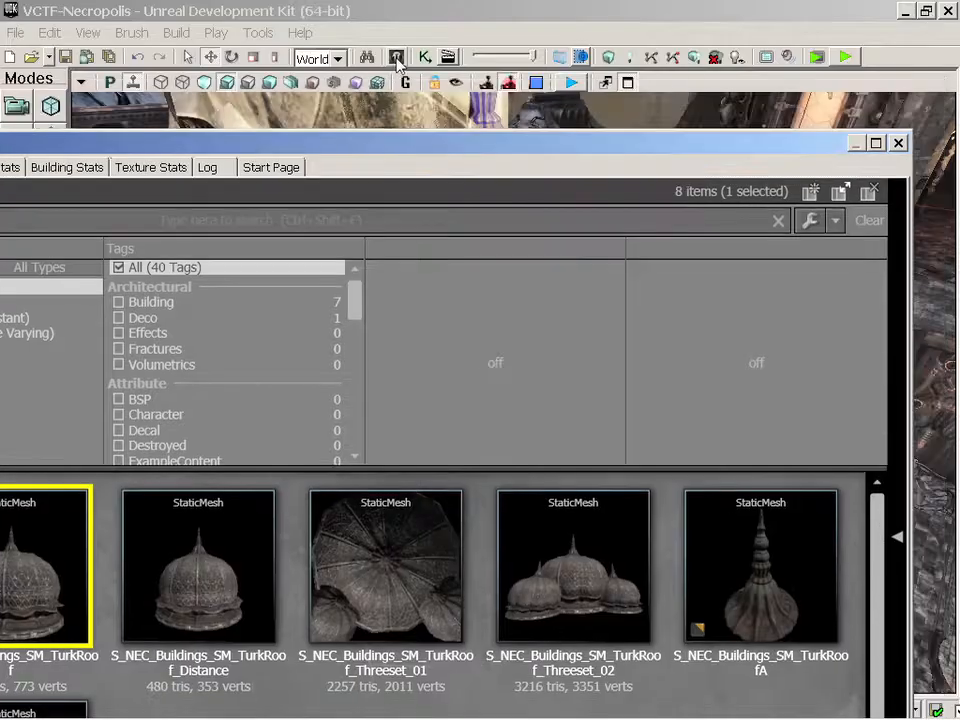
pyautogui.moveTo(396, 56)
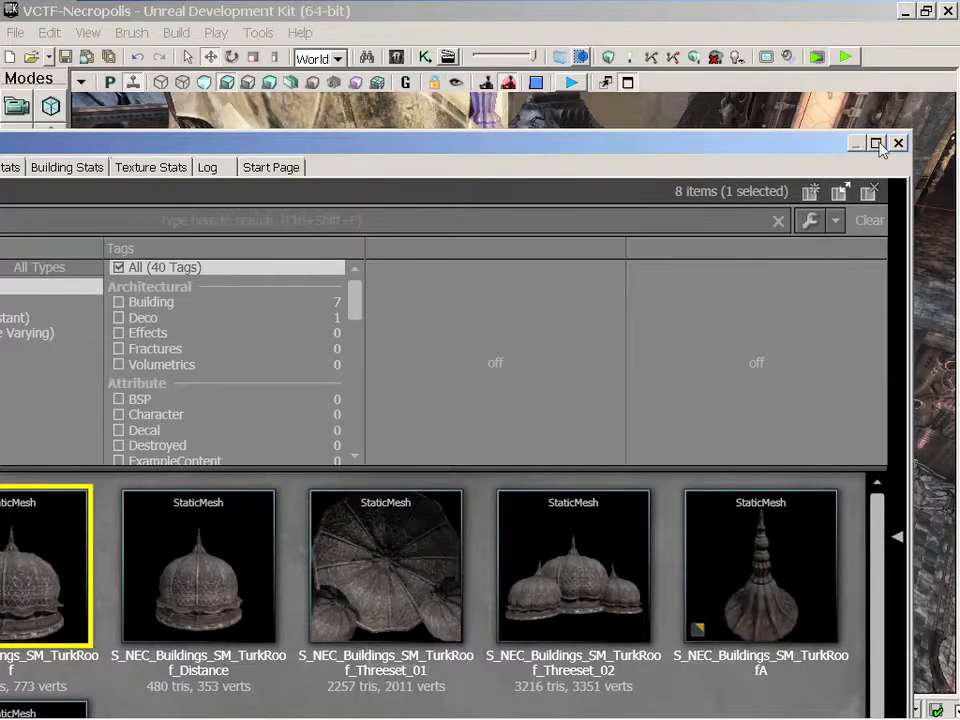
# Maximize the Content Browser and scroll to NEC_Buildings > SM > Mesh, showing the TurkRoof mesh's actions.
pyautogui.click(876, 144)
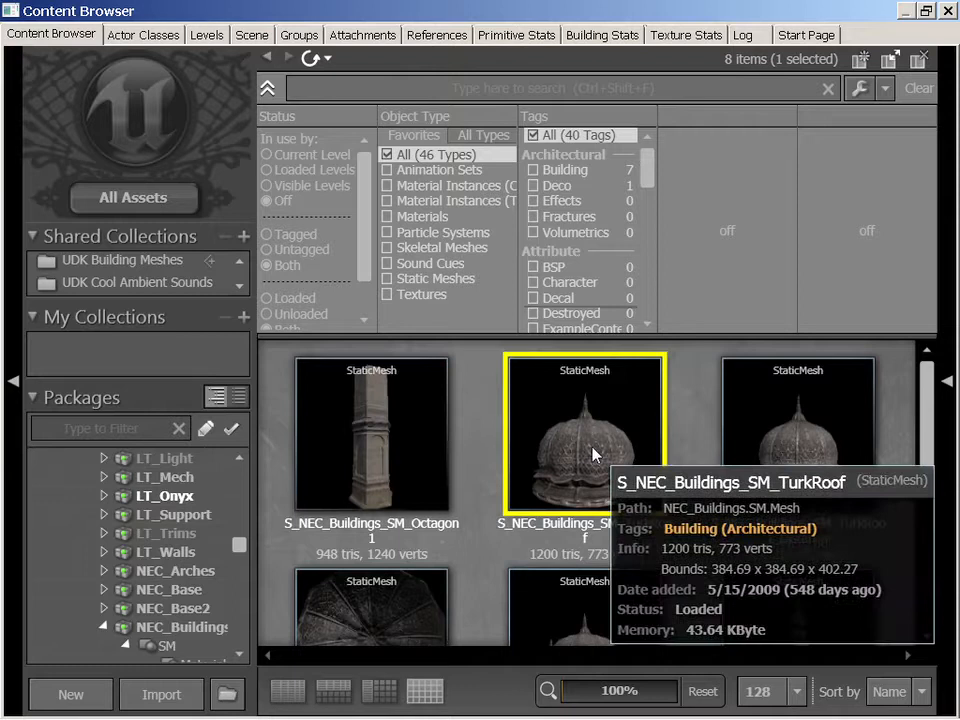
pyautogui.moveTo(932, 404)
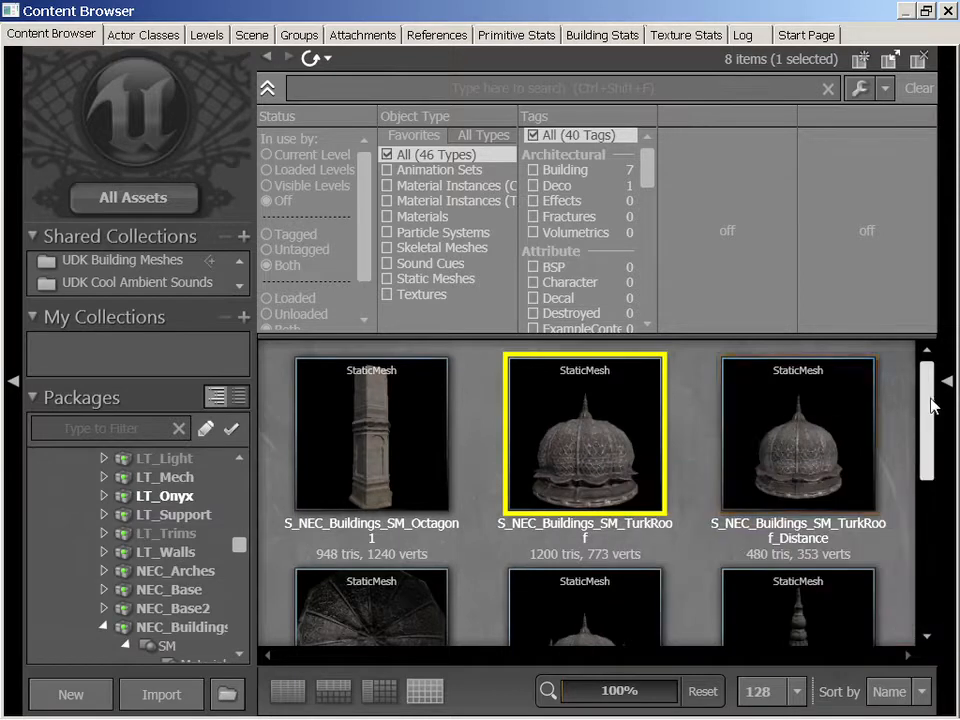
pyautogui.scroll(-3)
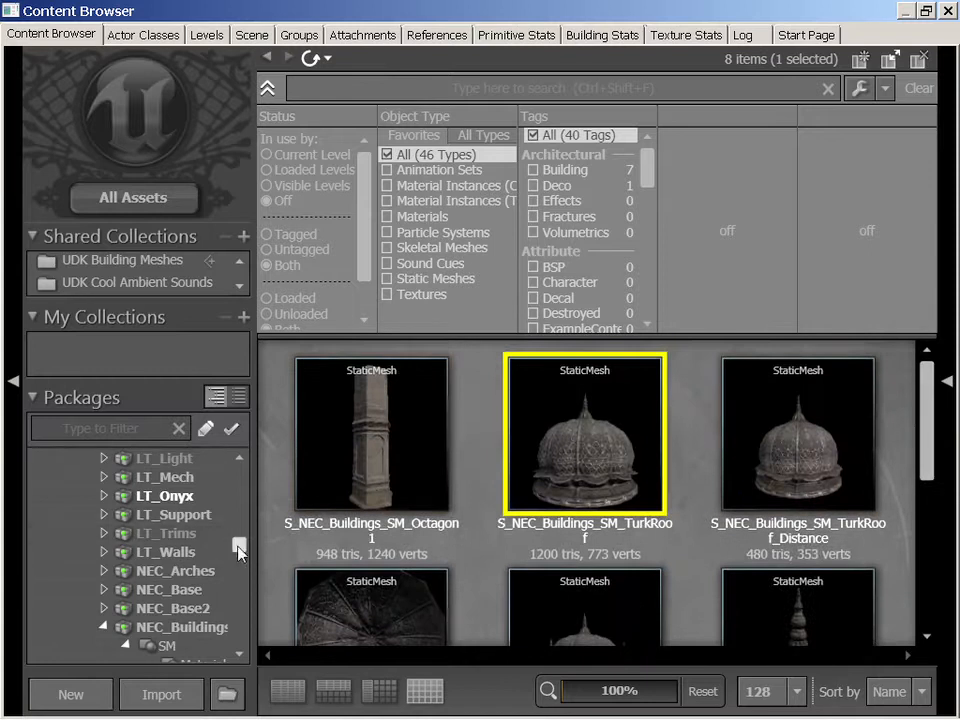
pyautogui.scroll(-3)
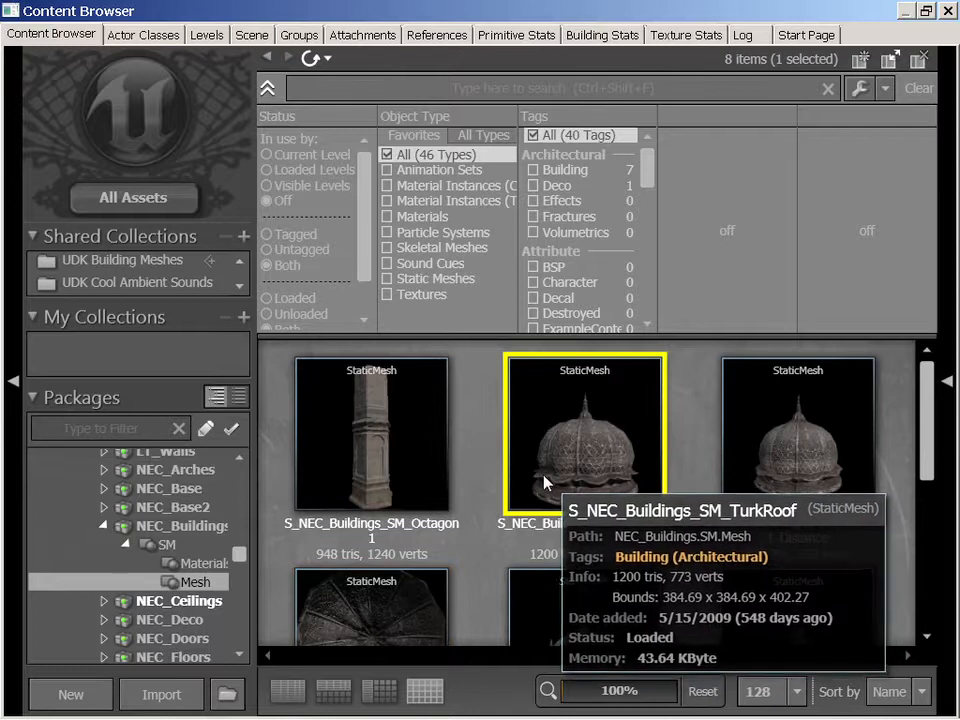
pyautogui.rightClick(584, 436)
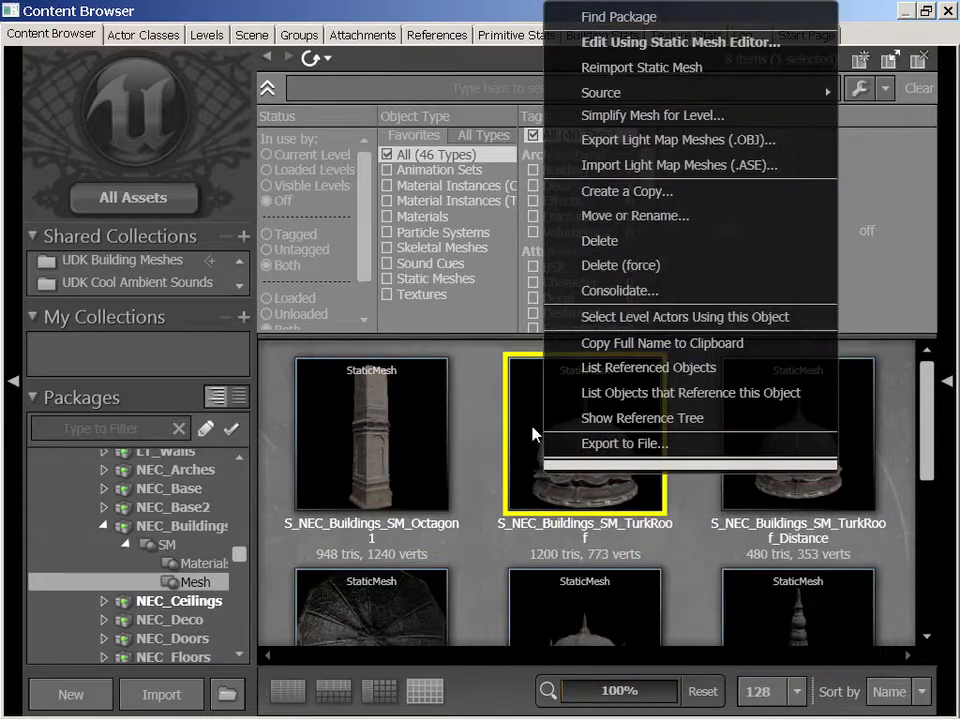
pyautogui.moveTo(648, 12)
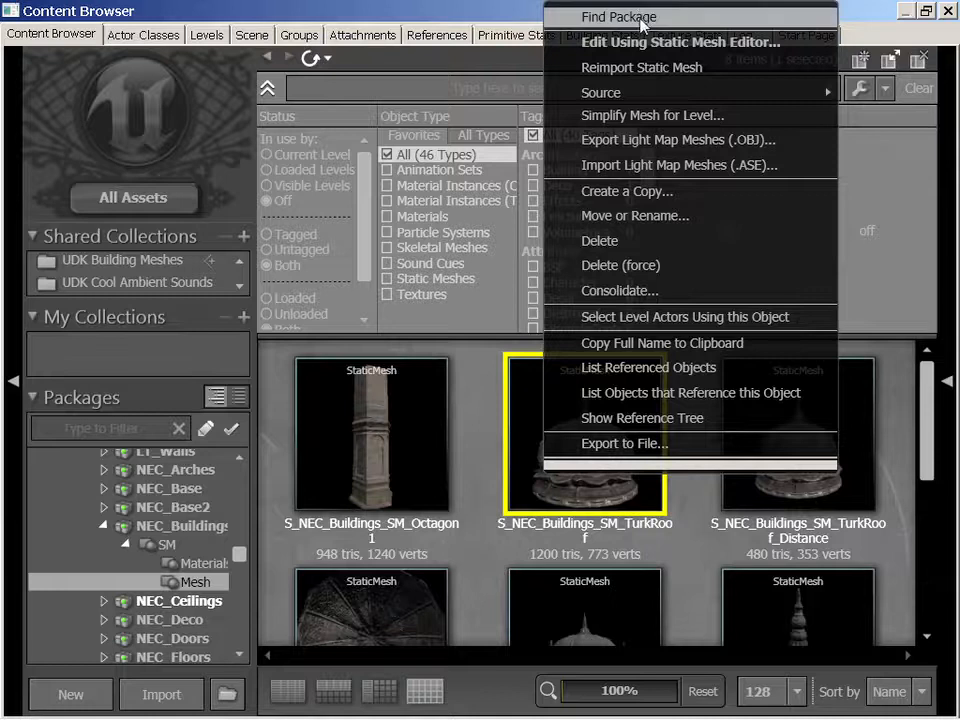
pyautogui.moveTo(680, 42)
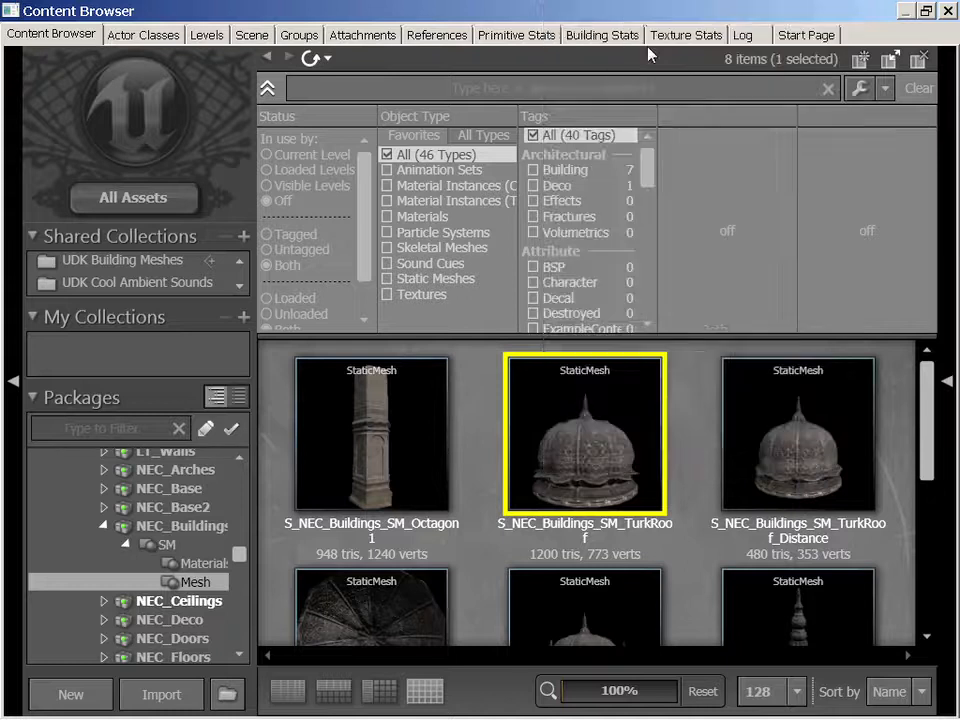
# Inspect S_NEC_Buildings_SM_TurkRoof in the Static Mesh Editor, toggling wireframe on and back to solid.
pyautogui.doubleClick(584, 432)
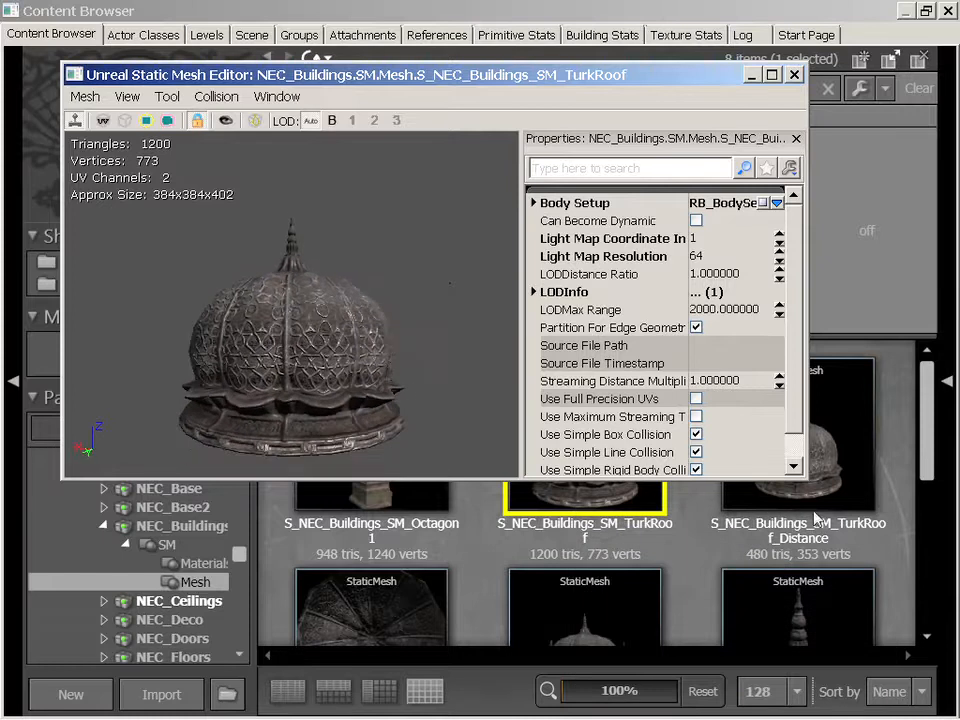
pyautogui.click(794, 74)
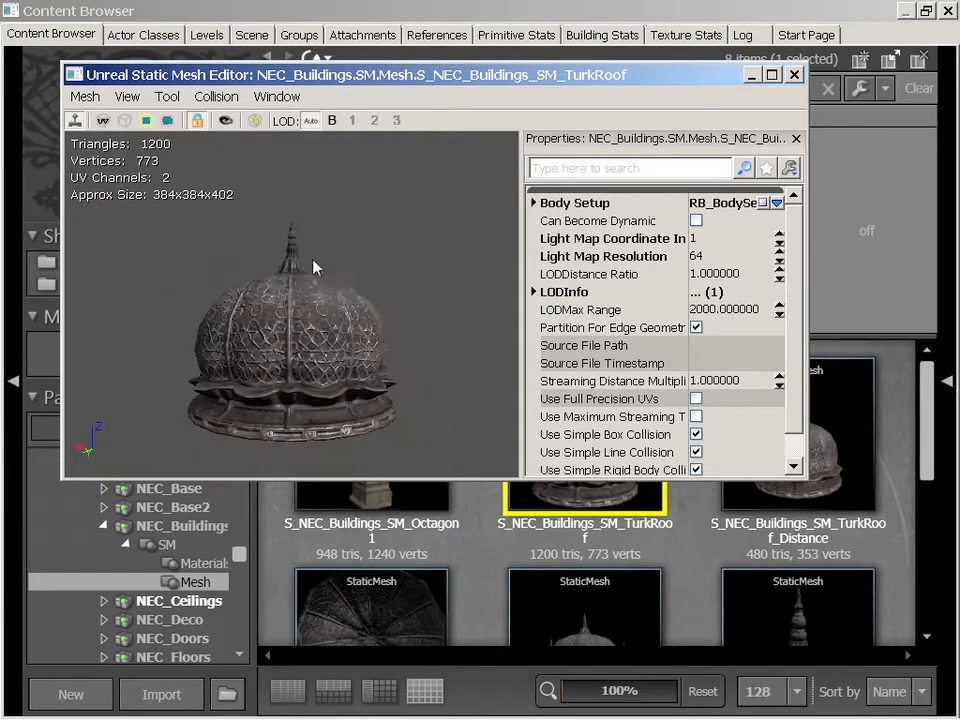
pyautogui.moveTo(124, 120)
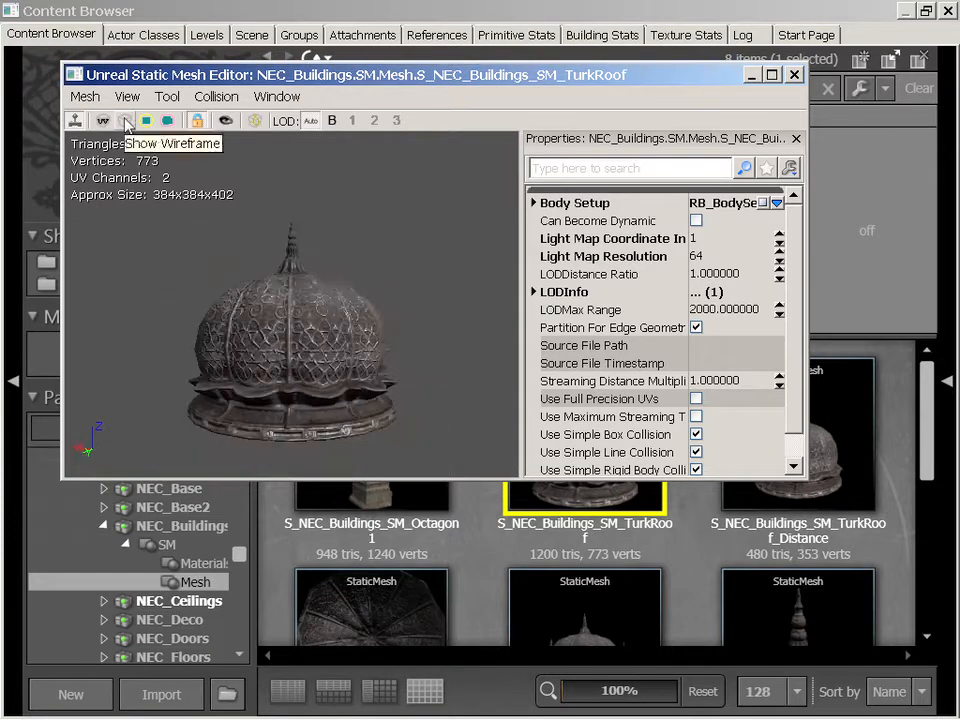
pyautogui.click(104, 120)
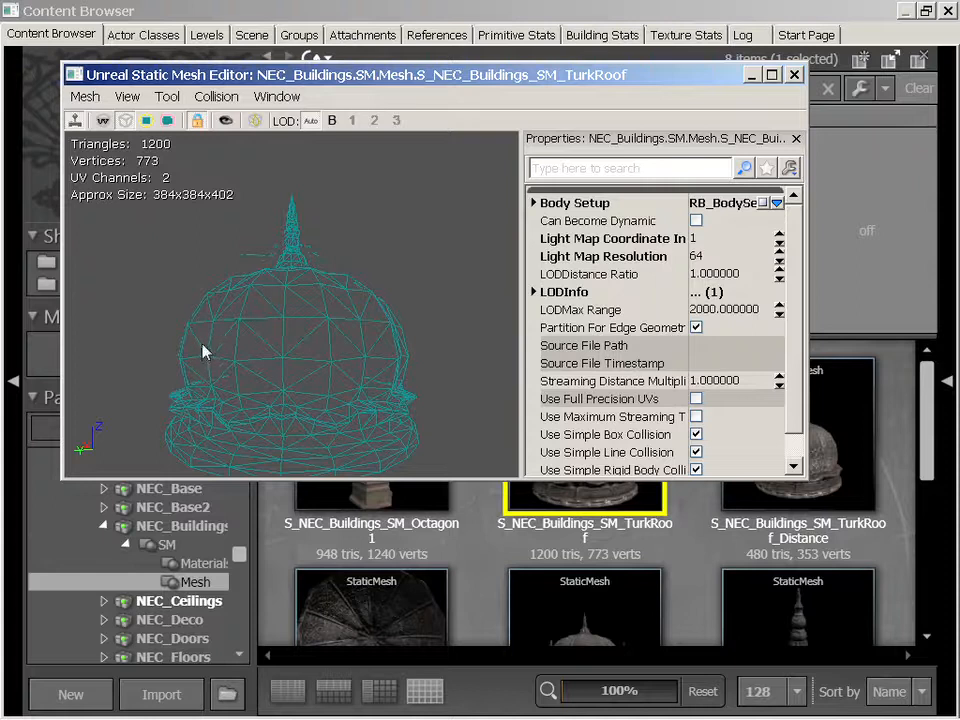
pyautogui.moveTo(208, 352)
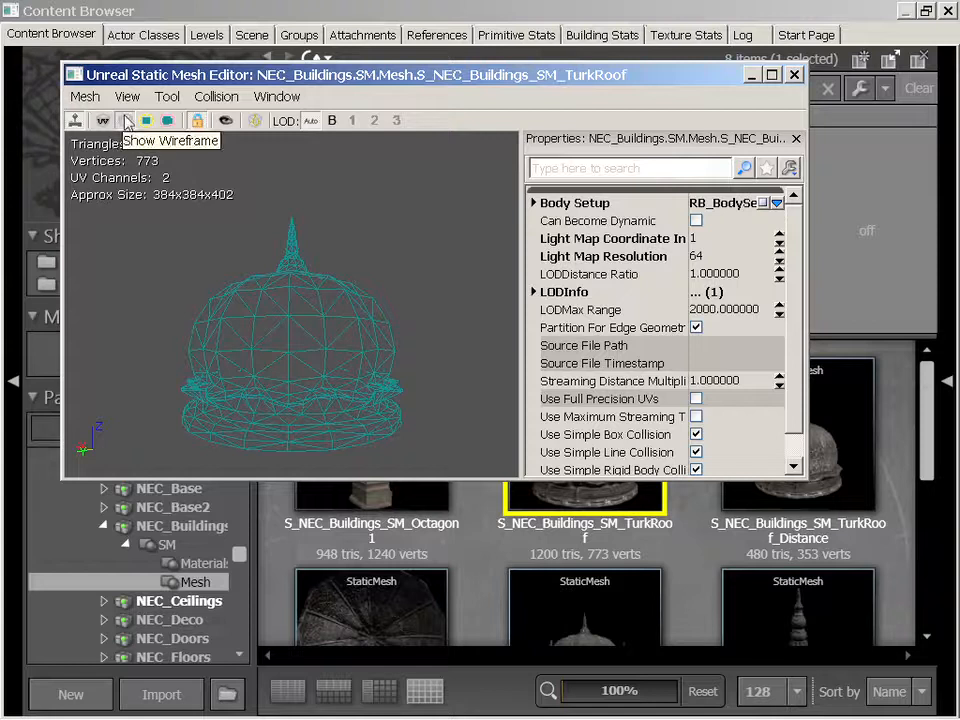
pyautogui.click(124, 120)
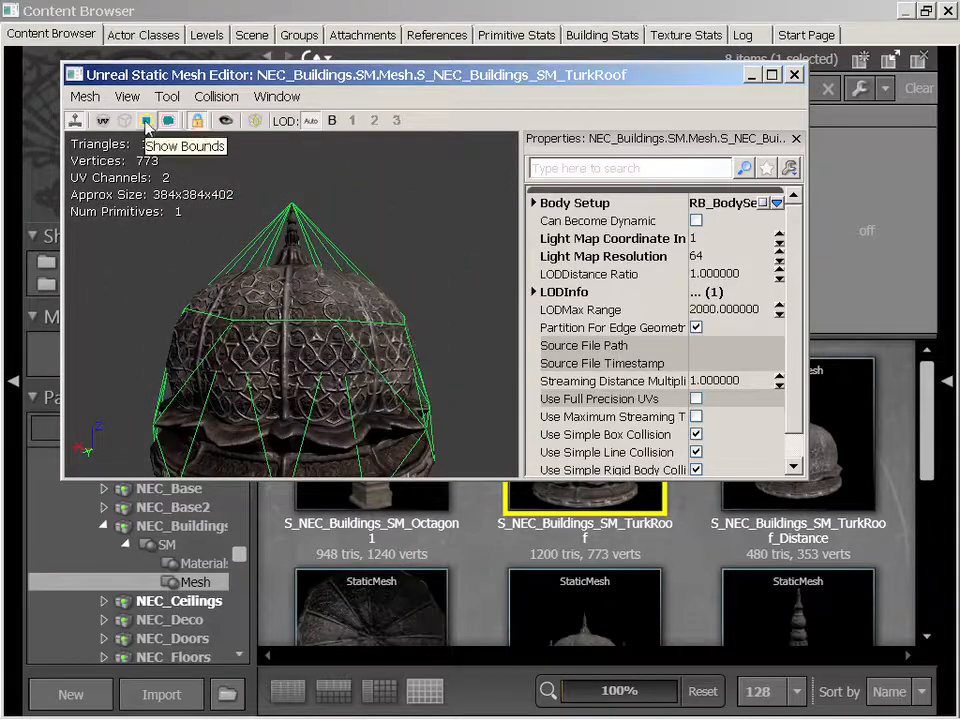
# Show the mesh bounds, orbit the roof, and expand LODInfo [0] Elements [0] to its Material.
pyautogui.click(146, 120)
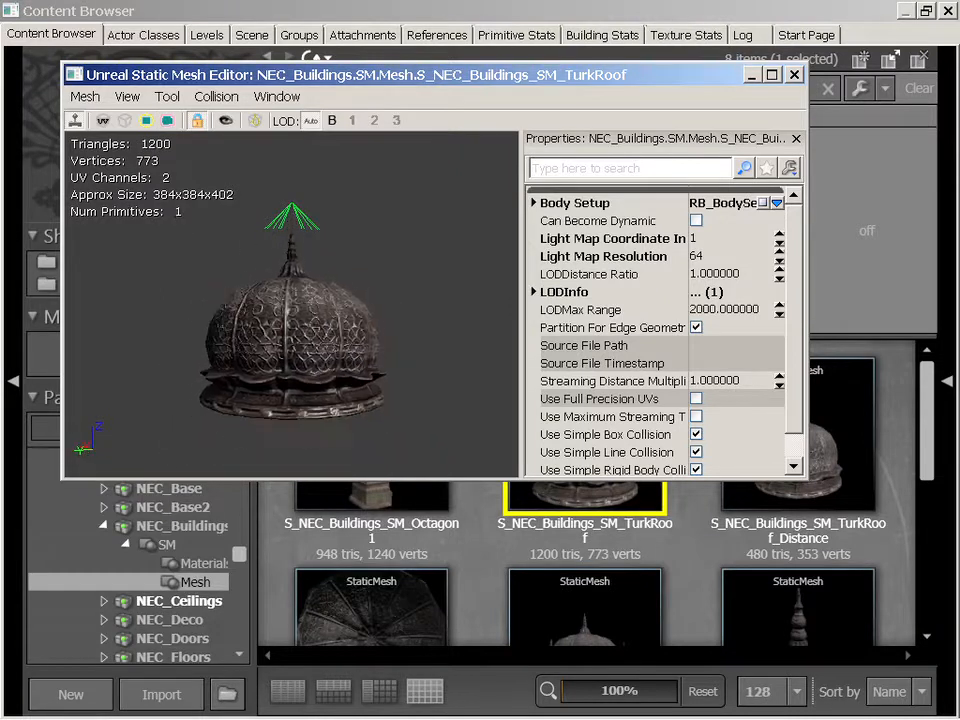
pyautogui.moveTo(290, 320); pyautogui.dragTo(350, 360)
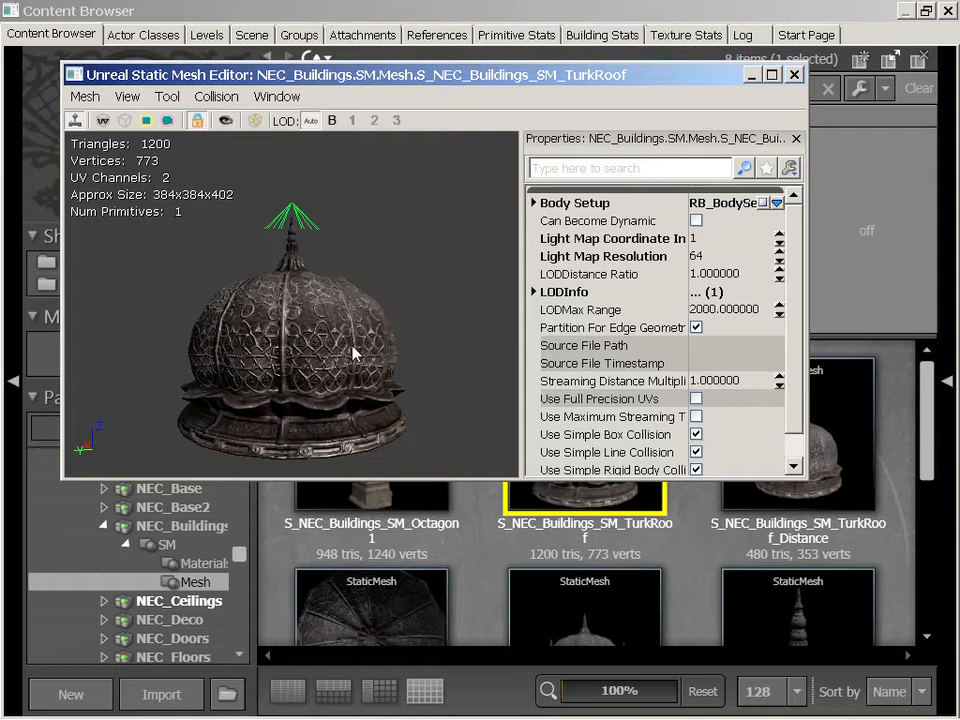
pyautogui.moveTo(384, 360)
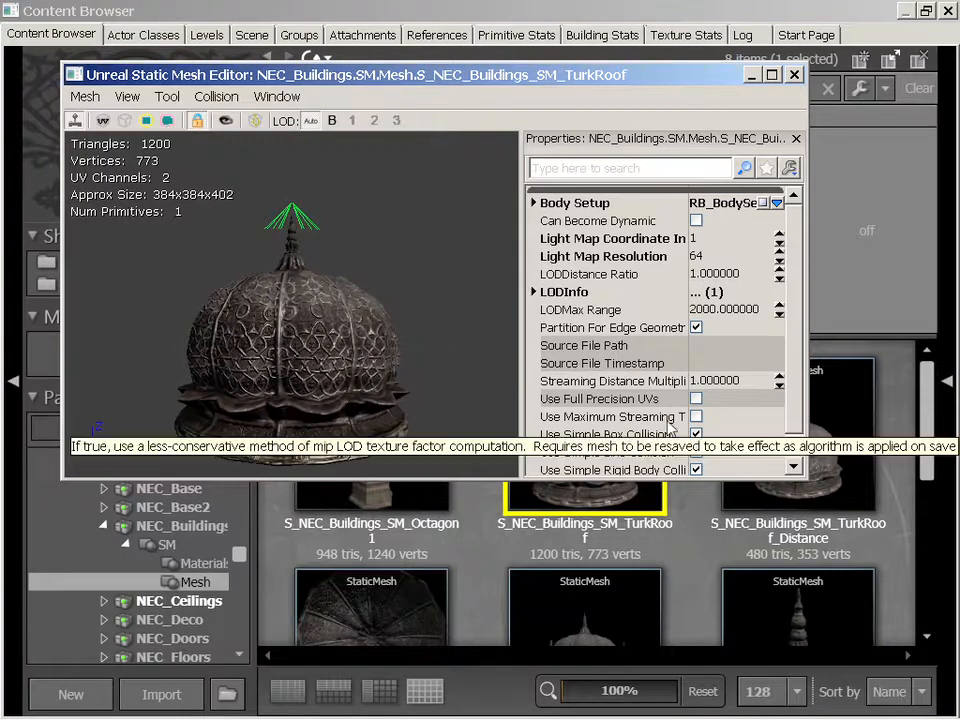
pyautogui.click(532, 292)
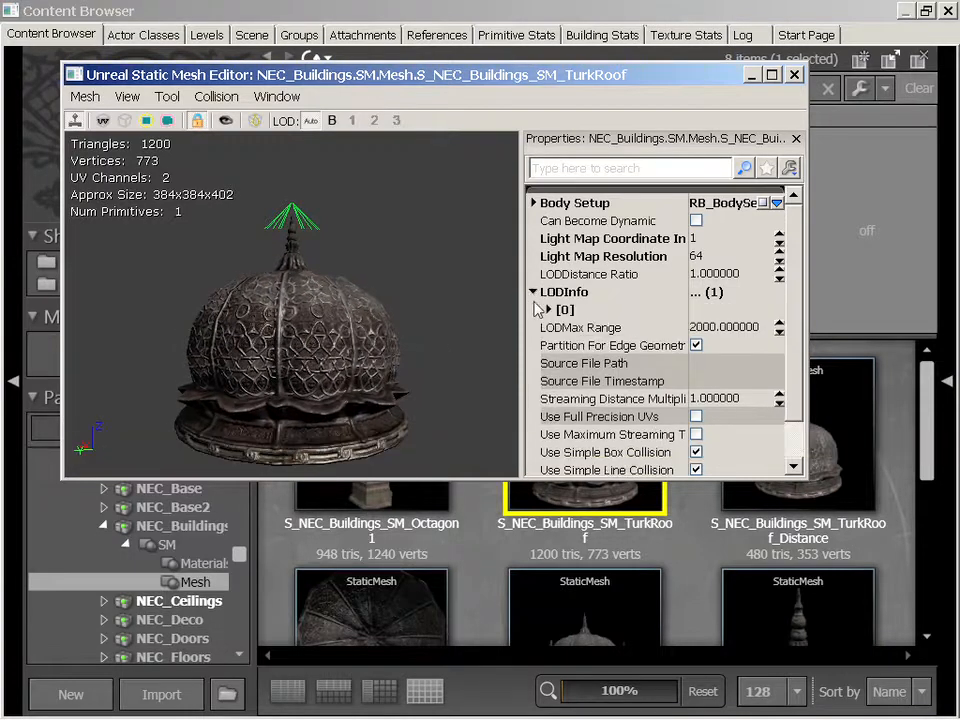
pyautogui.click(548, 308)
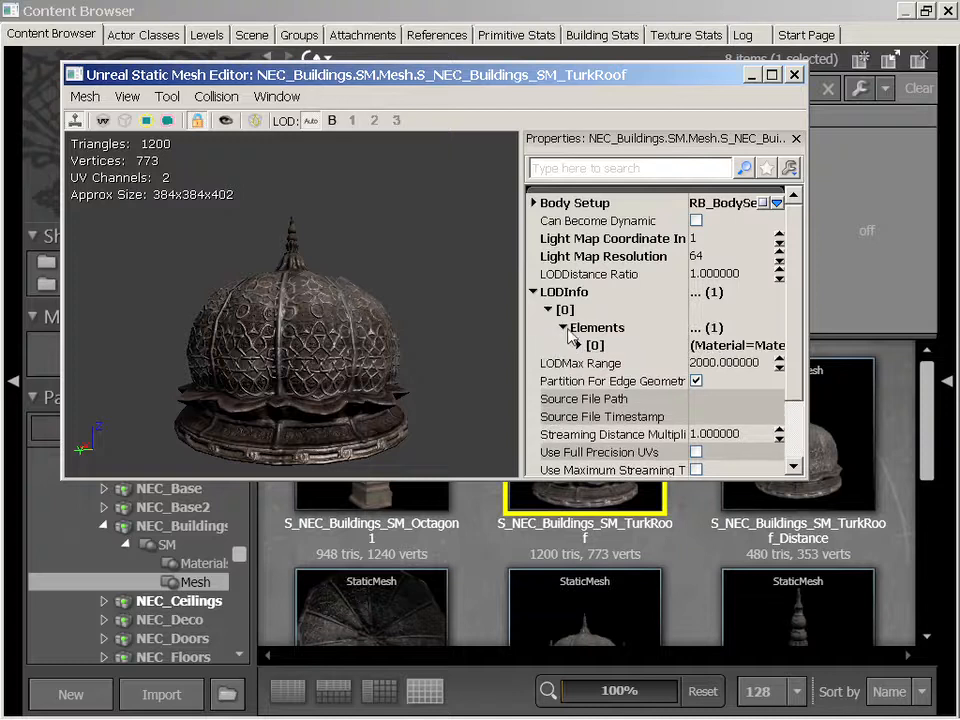
pyautogui.click(578, 344)
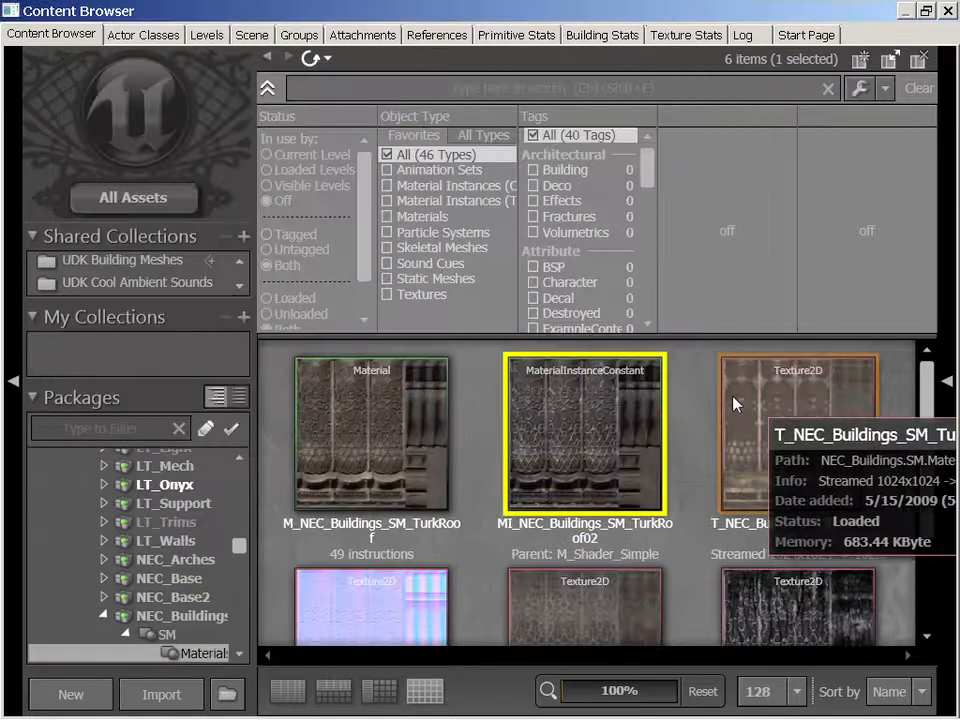
pyautogui.moveTo(556, 482)
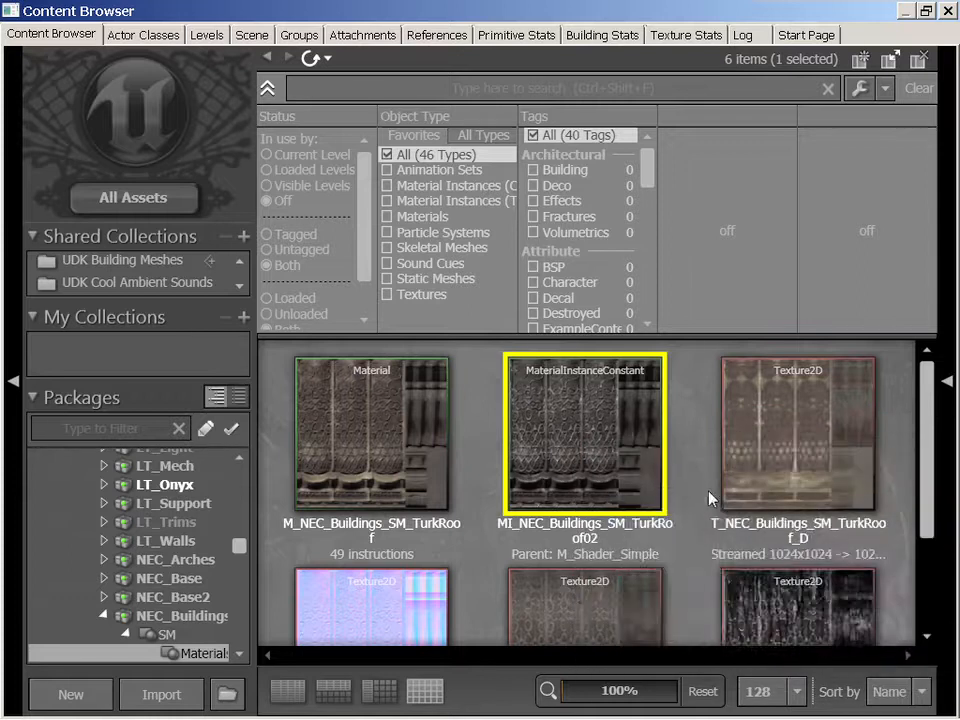
pyautogui.moveTo(564, 412)
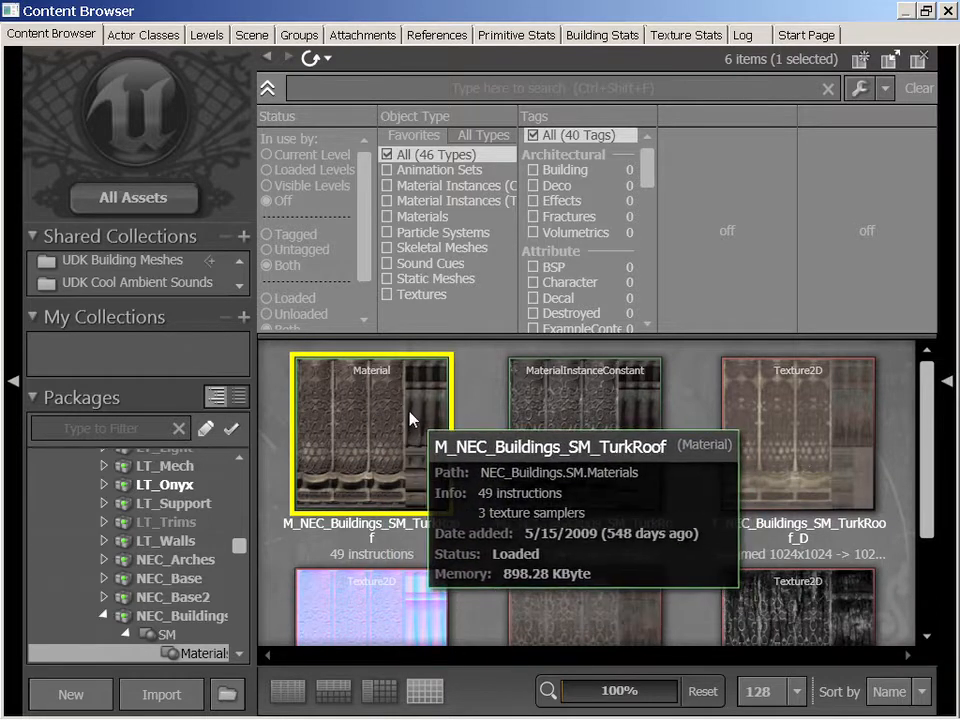
# Examine M_NEC_Buildings_SM_TurkRoof in the Material Editor, rotating its sphere preview.
pyautogui.doubleClick(372, 430)
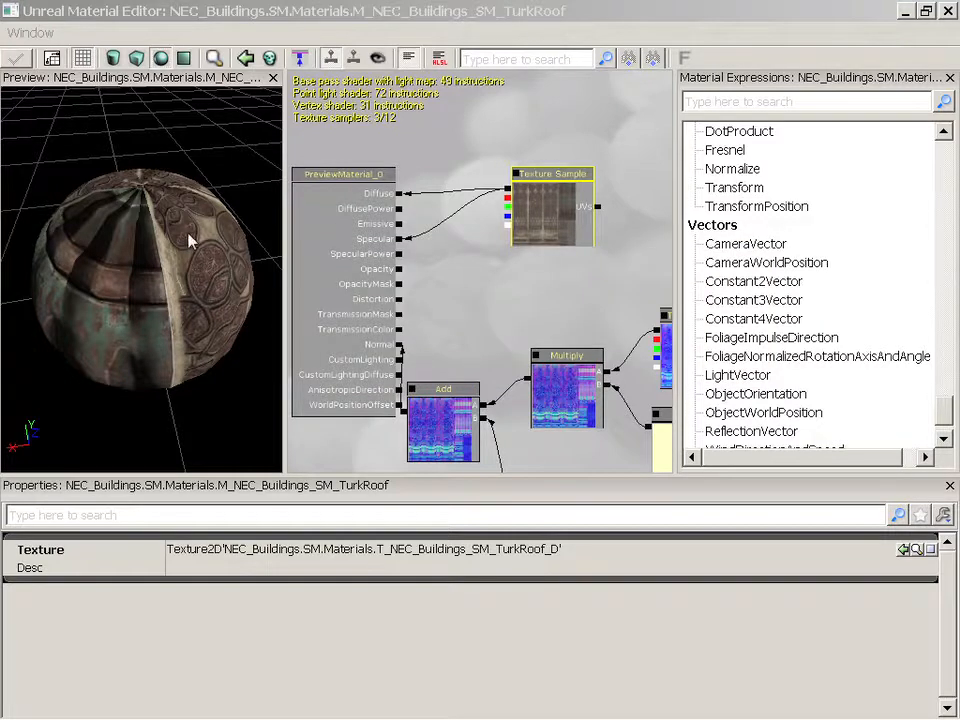
pyautogui.moveTo(196, 264)
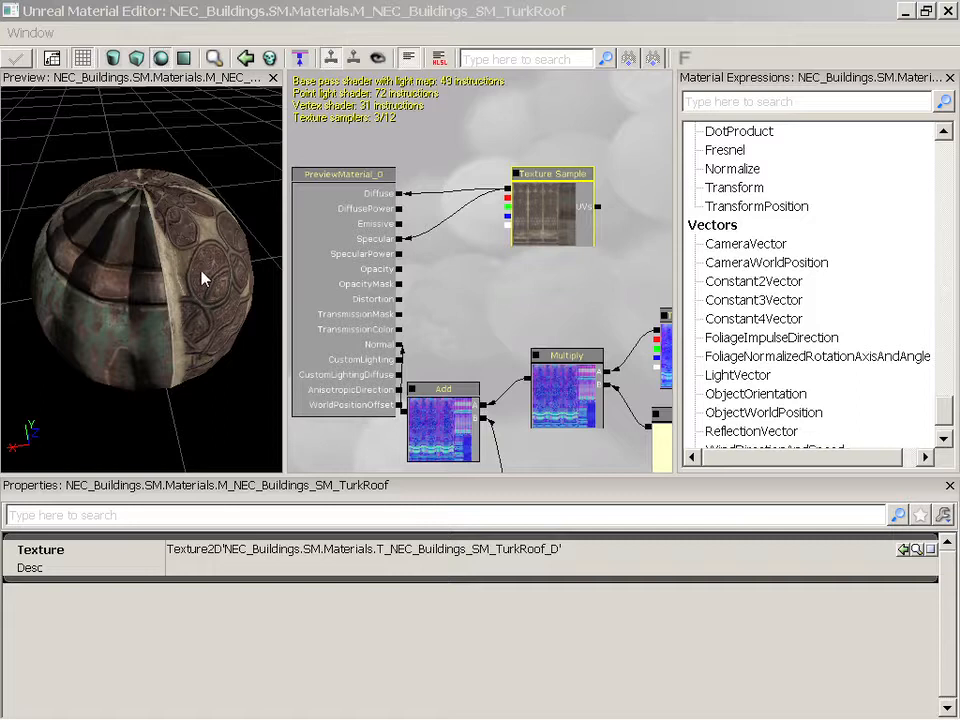
pyautogui.moveTo(756, 402)
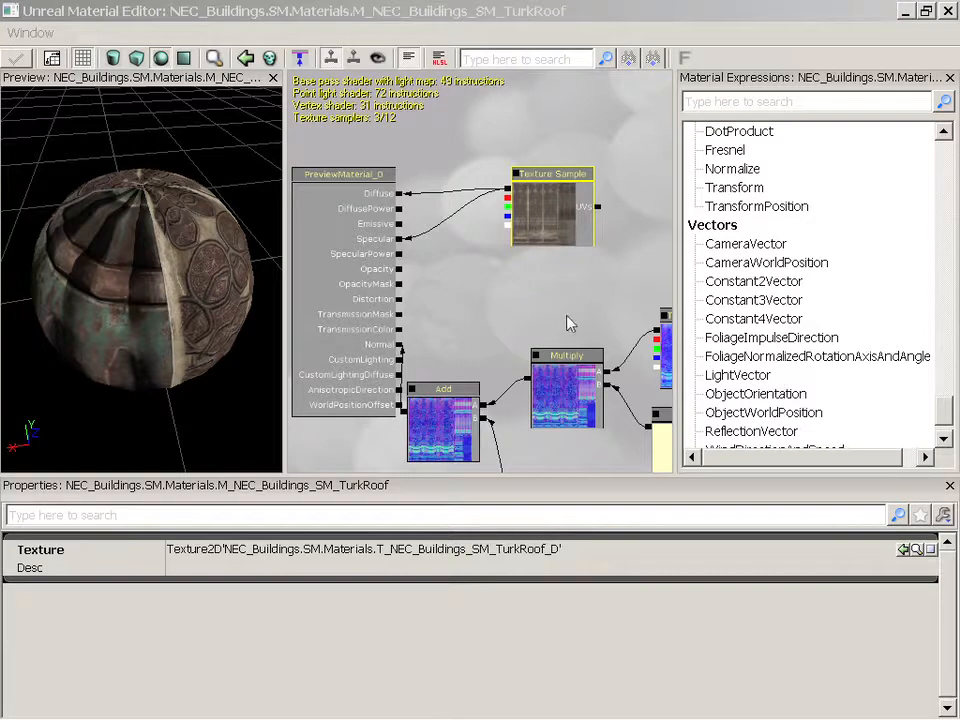
pyautogui.moveTo(570, 320); pyautogui.dragTo(536, 244)
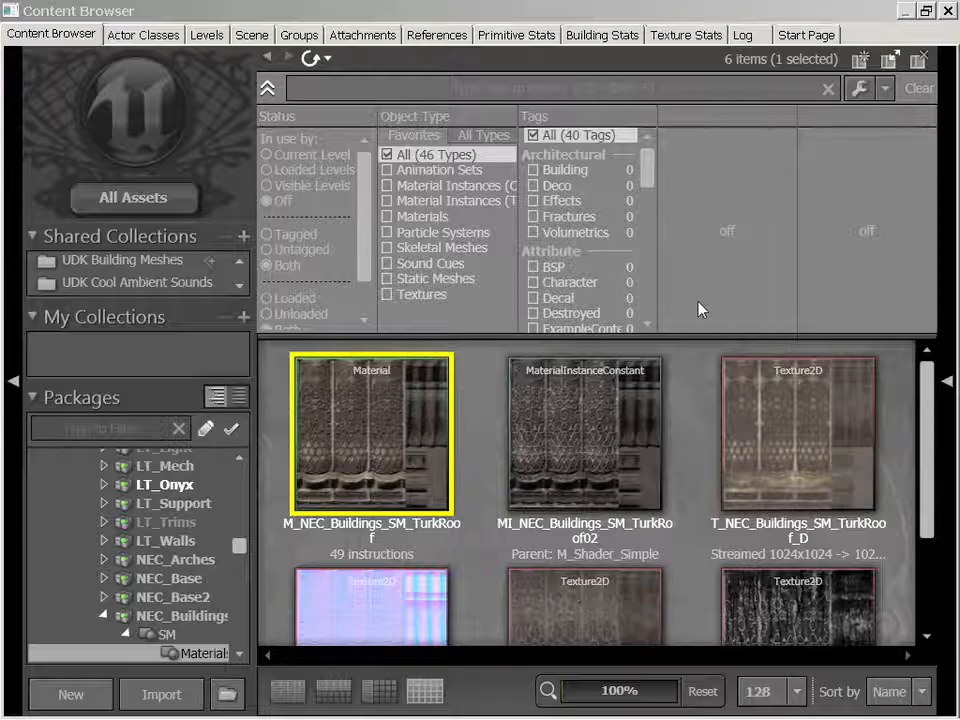
pyautogui.moveTo(392, 430)
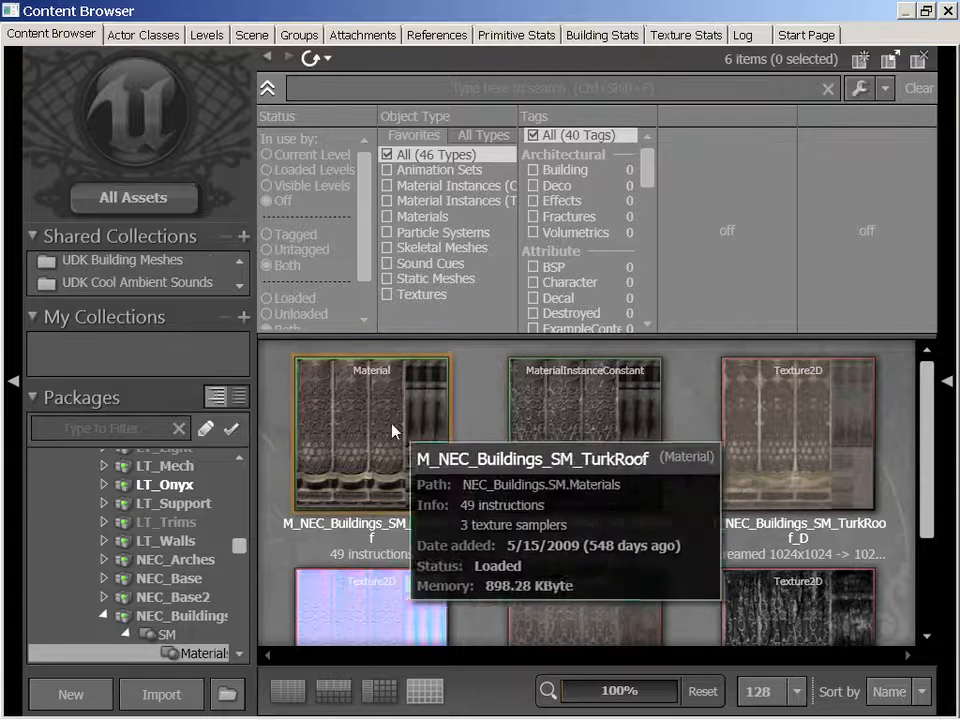
pyautogui.moveTo(796, 444)
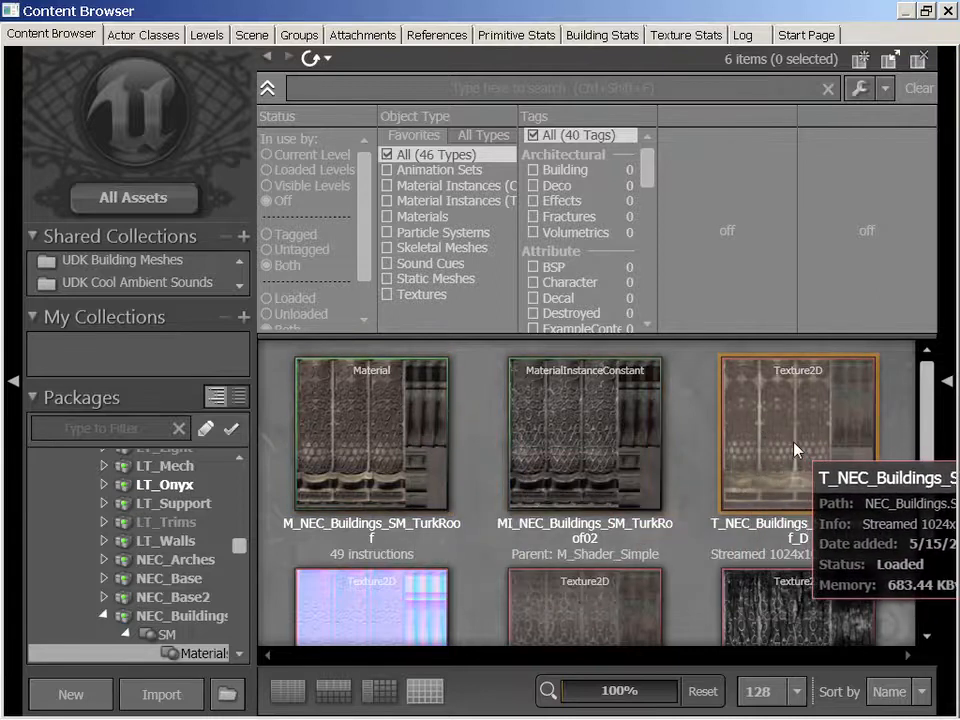
pyautogui.click(798, 432)
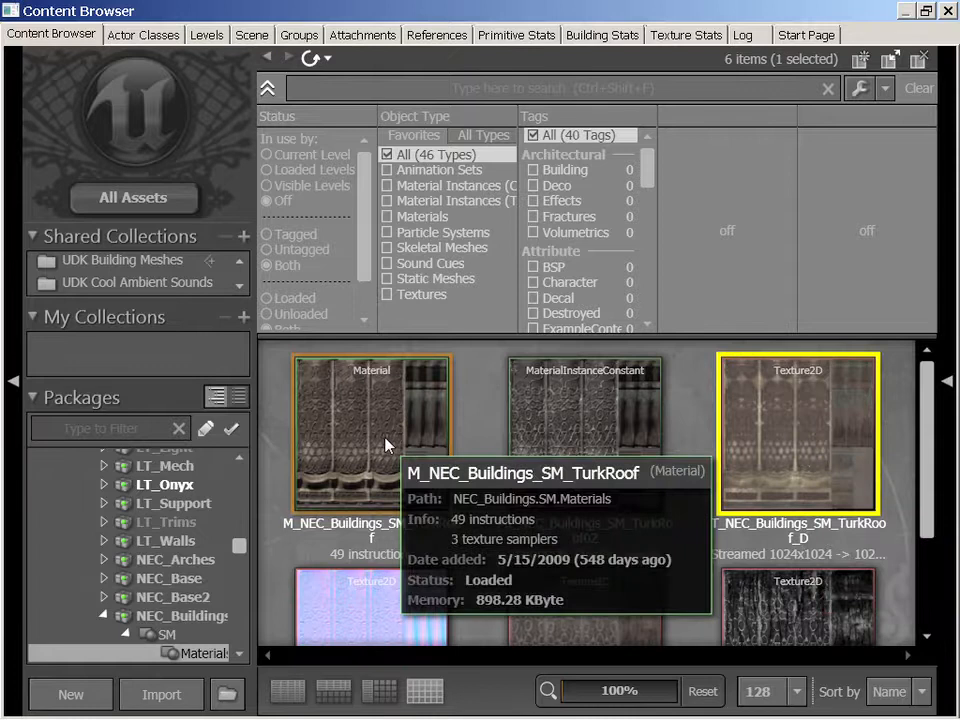
pyautogui.moveTo(438, 456)
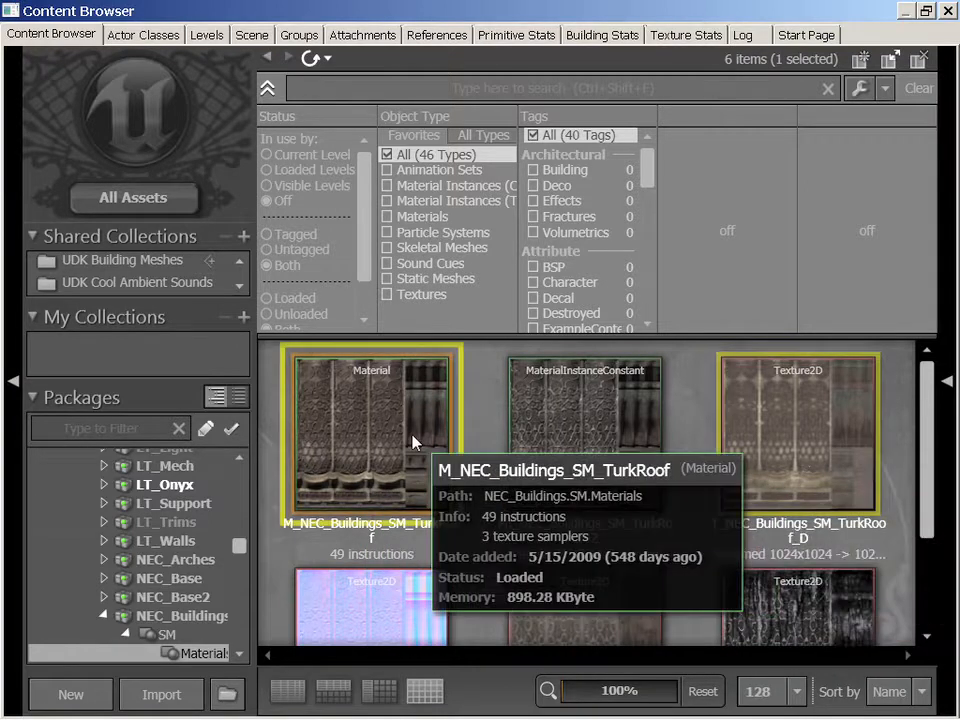
pyautogui.doubleClick(372, 430)
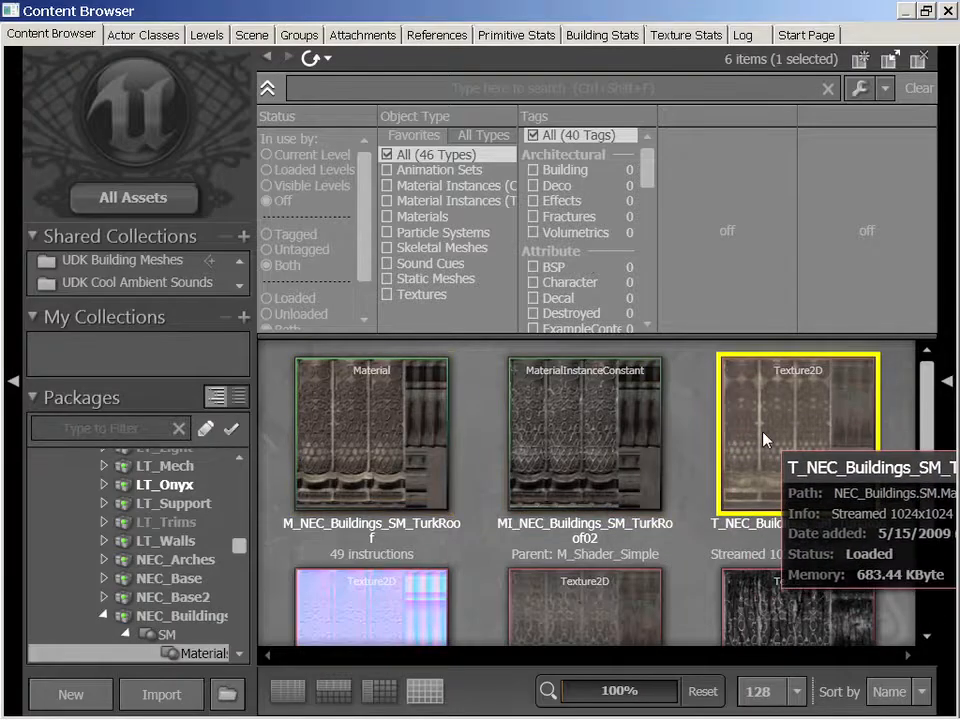
# Review T_NEC_Buildings_SM_TurkRoof_D's texture properties and close them.
pyautogui.doubleClick(796, 430)
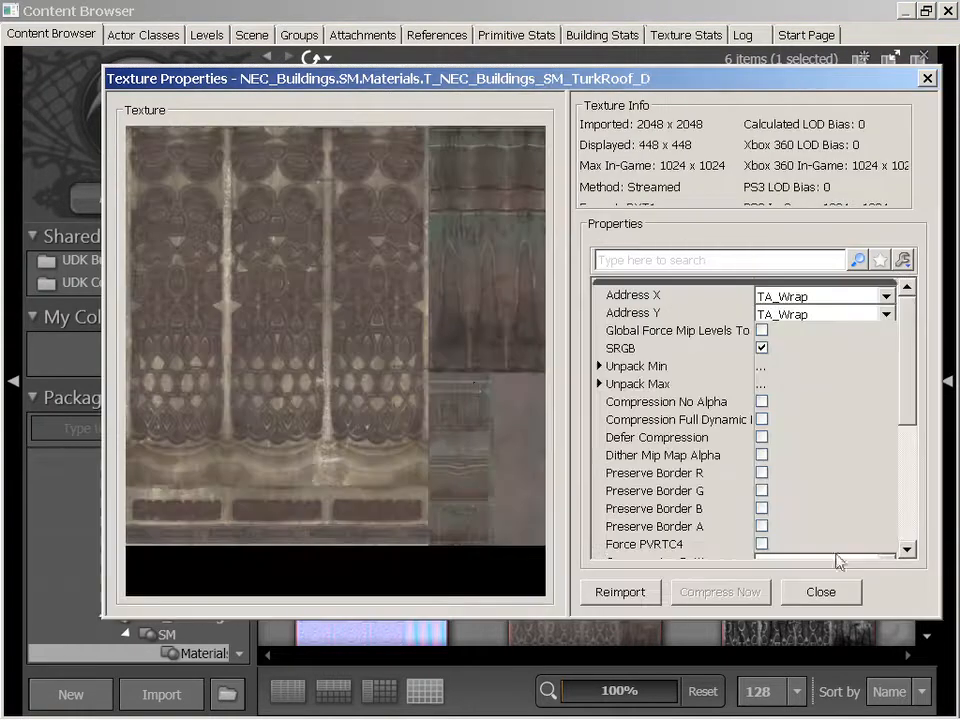
pyautogui.moveTo(398, 340)
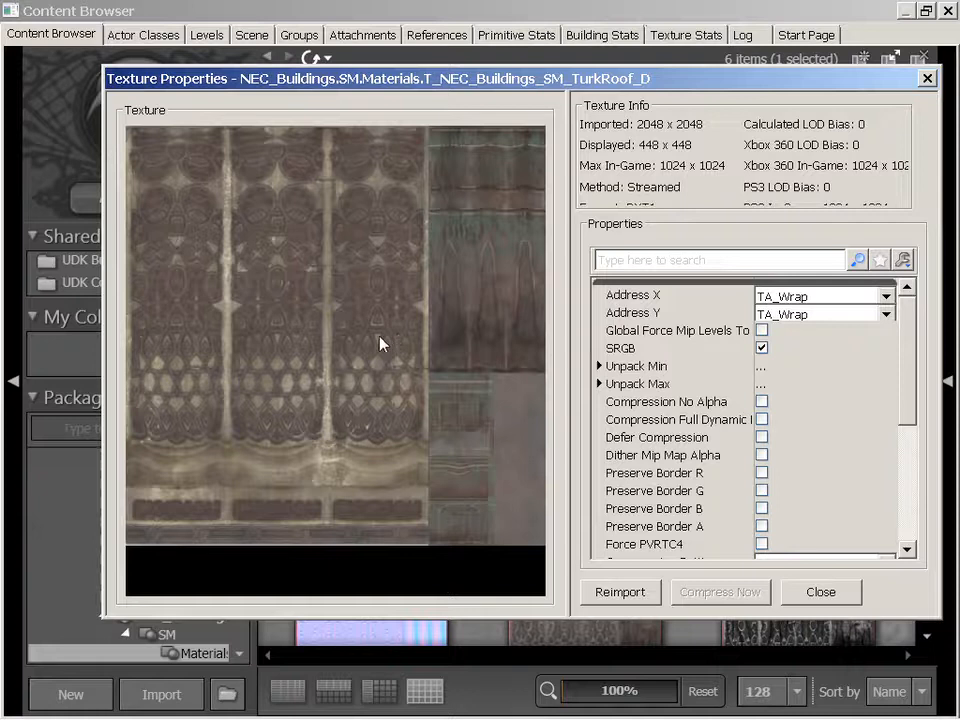
pyautogui.moveTo(280, 290)
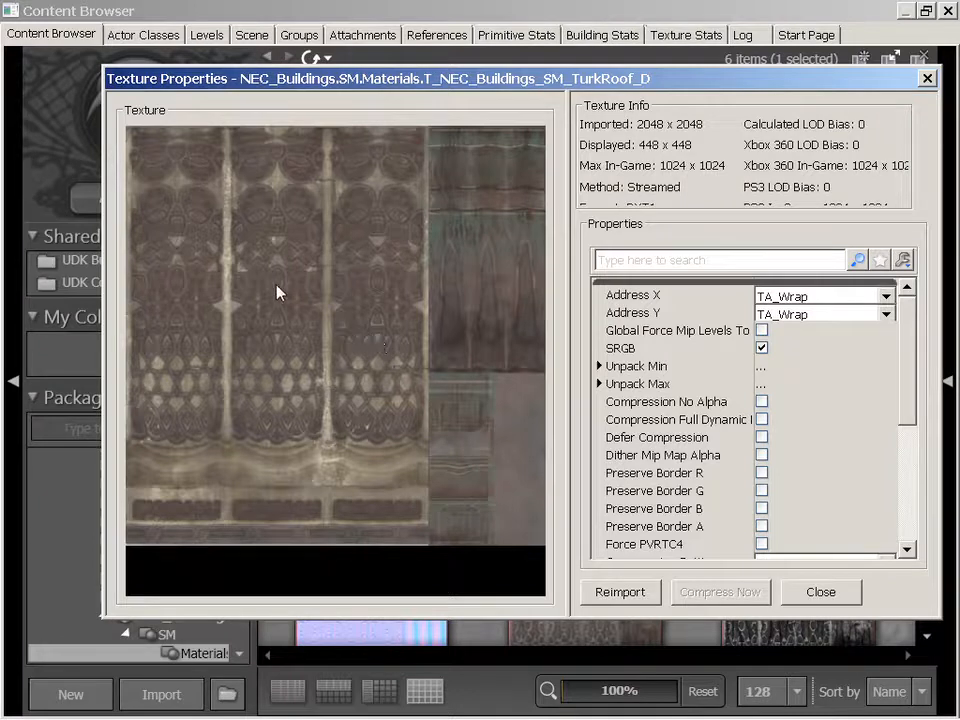
pyautogui.moveTo(380, 460)
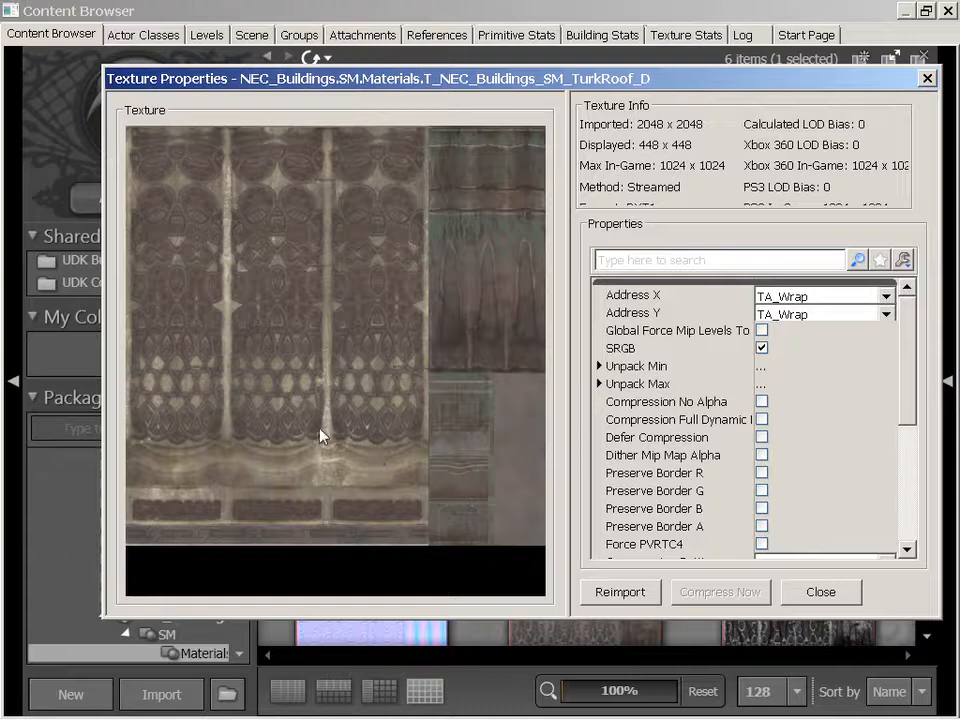
pyautogui.moveTo(422, 268)
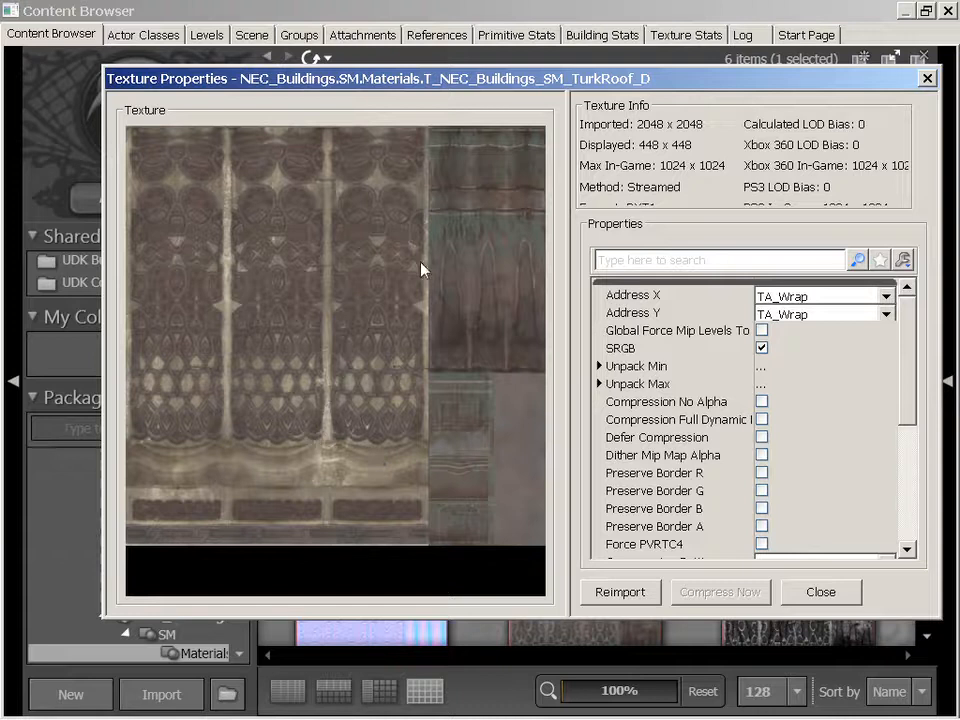
pyautogui.moveTo(470, 296)
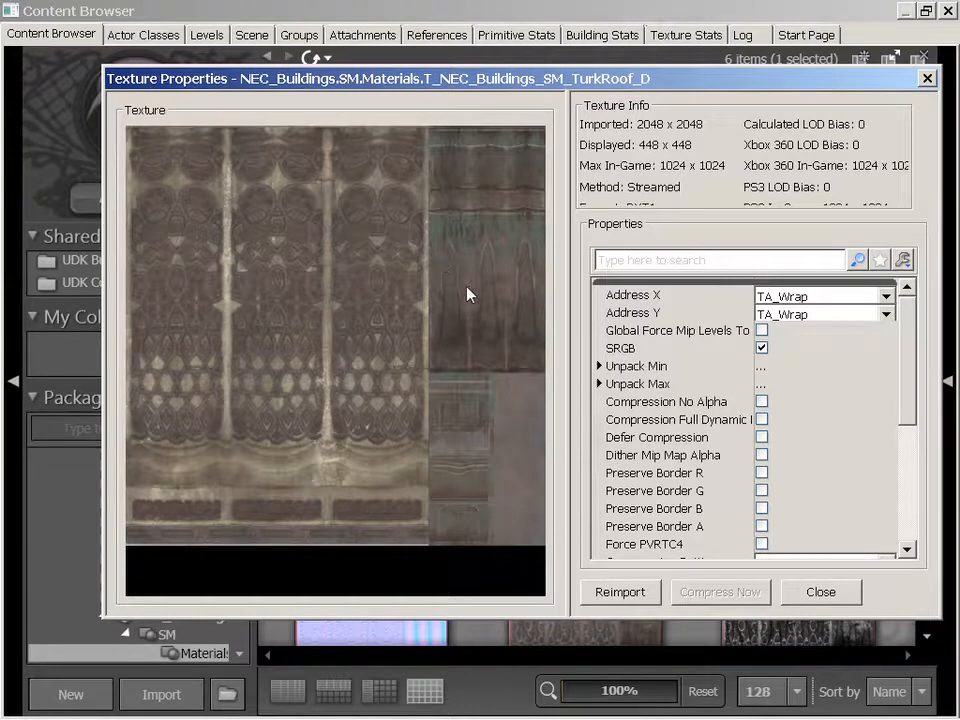
pyautogui.moveTo(670, 350)
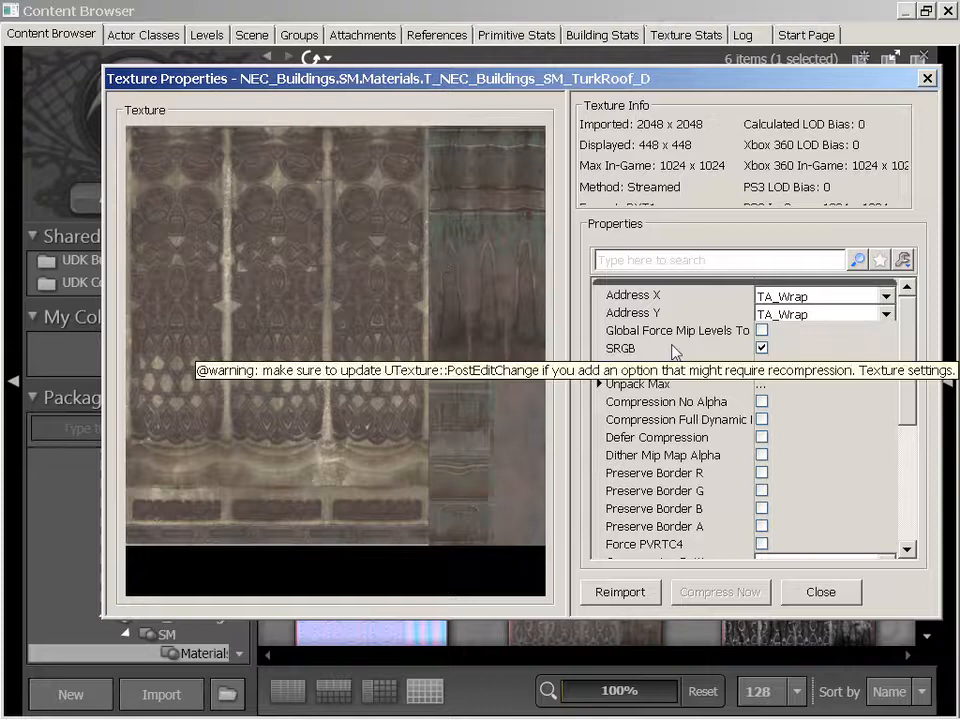
pyautogui.click(820, 592)
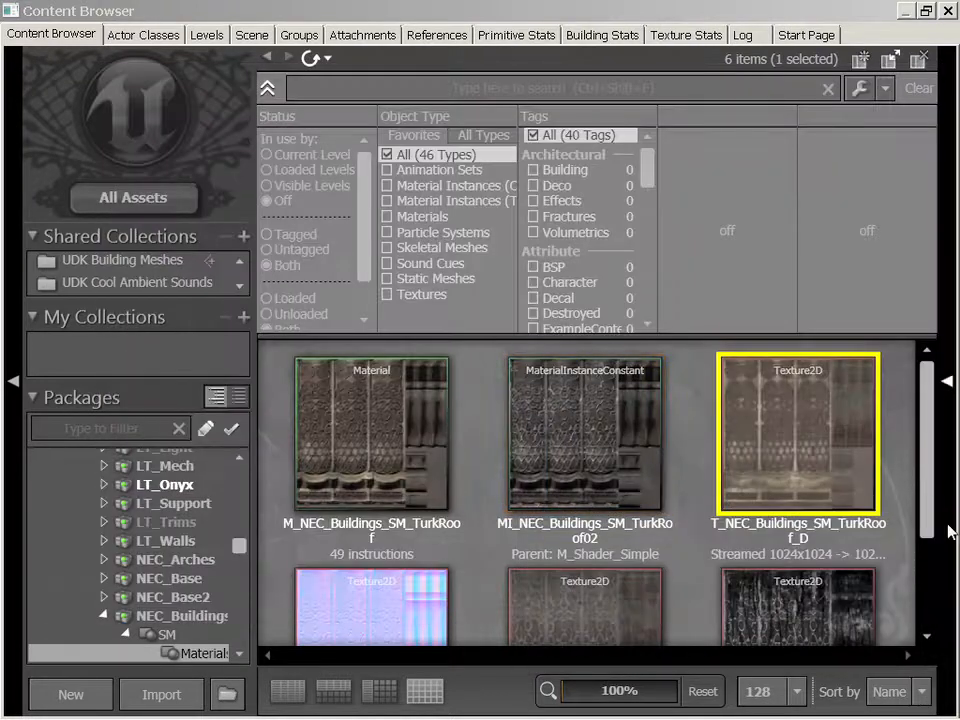
pyautogui.scroll(-3)
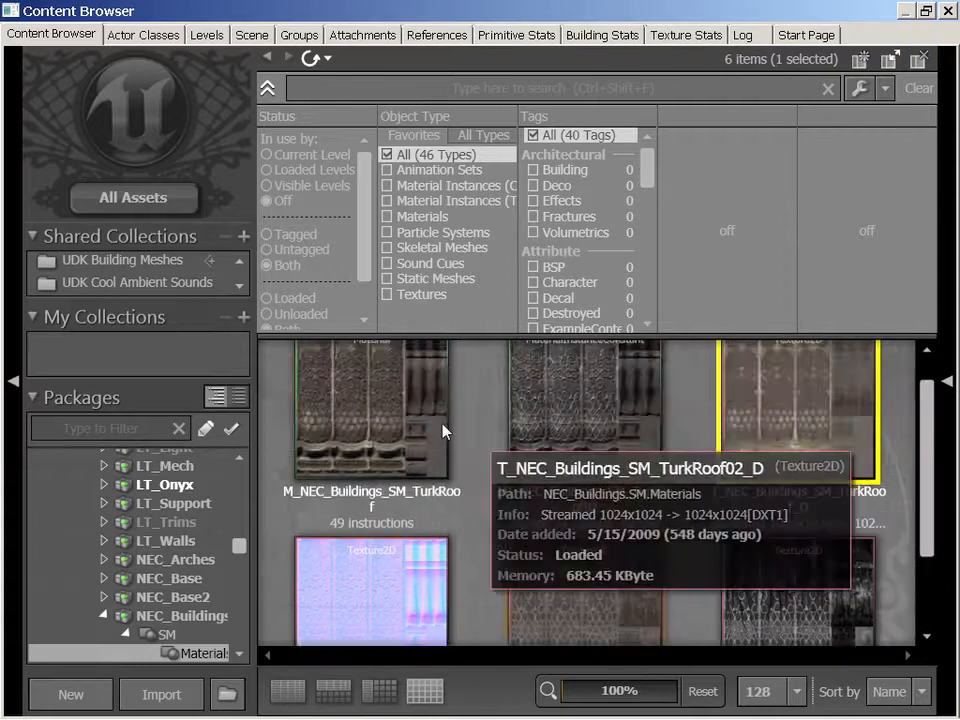
pyautogui.moveTo(380, 404)
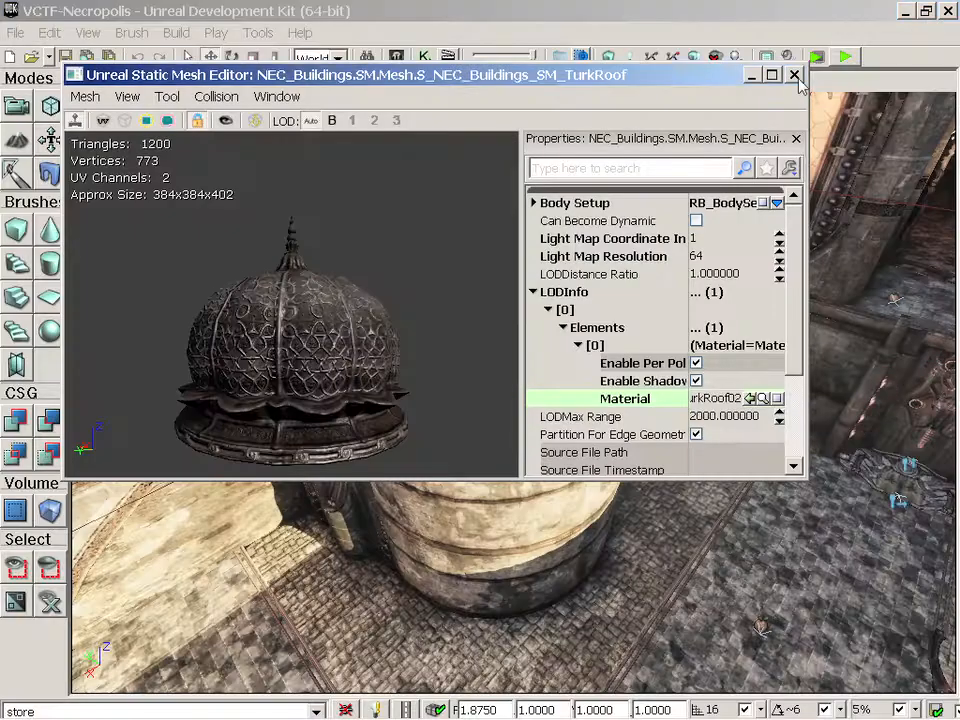
# Close the Static Mesh Editor and find the roof actor's mesh in the Content Browser again.
pyautogui.click(796, 76)
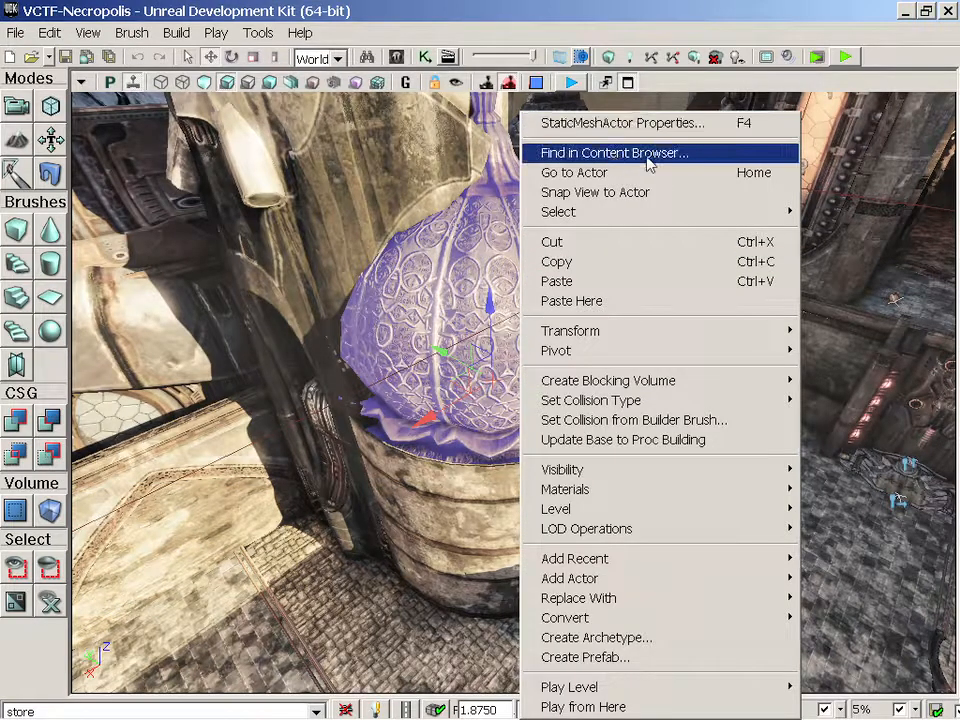
pyautogui.click(614, 152)
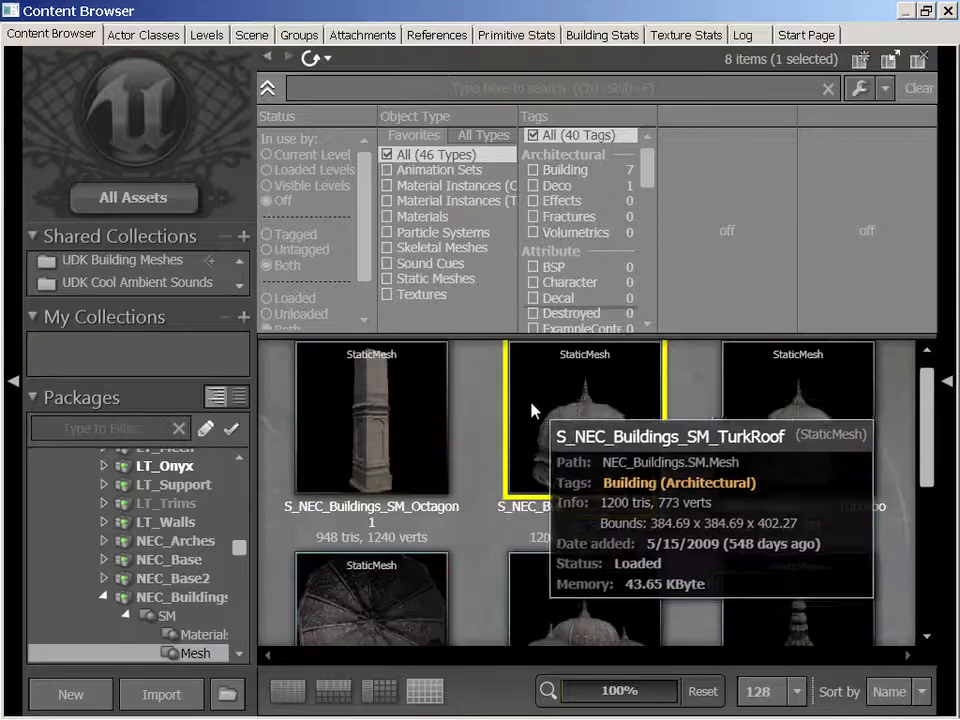
# List the objects referenced by the TurkRoof static mesh and dismiss the list.
pyautogui.rightClick(584, 414)
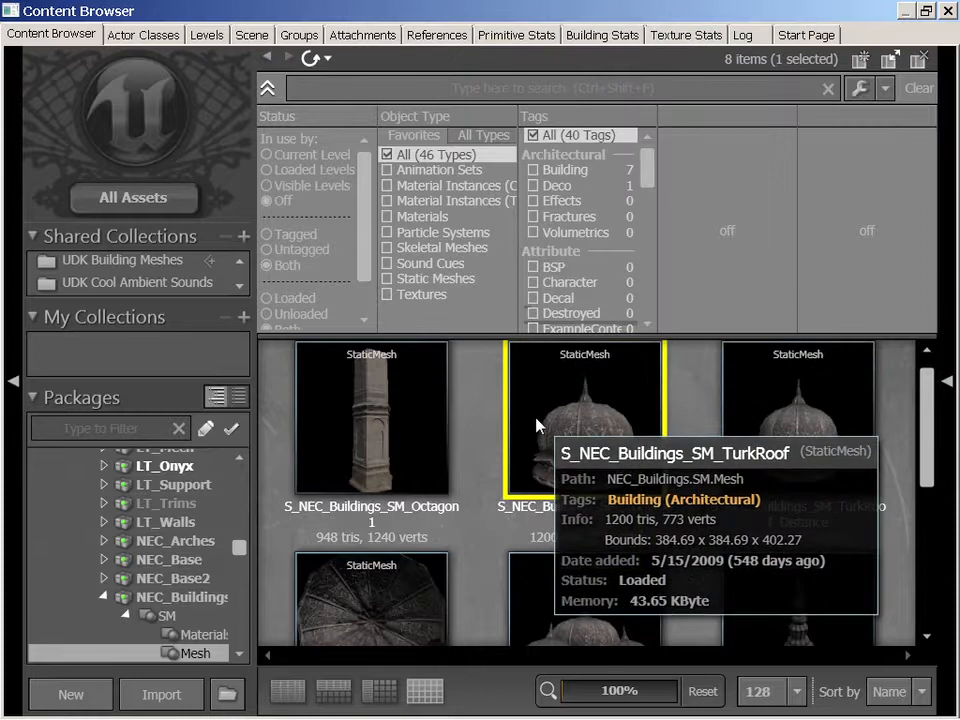
pyautogui.rightClick(584, 420)
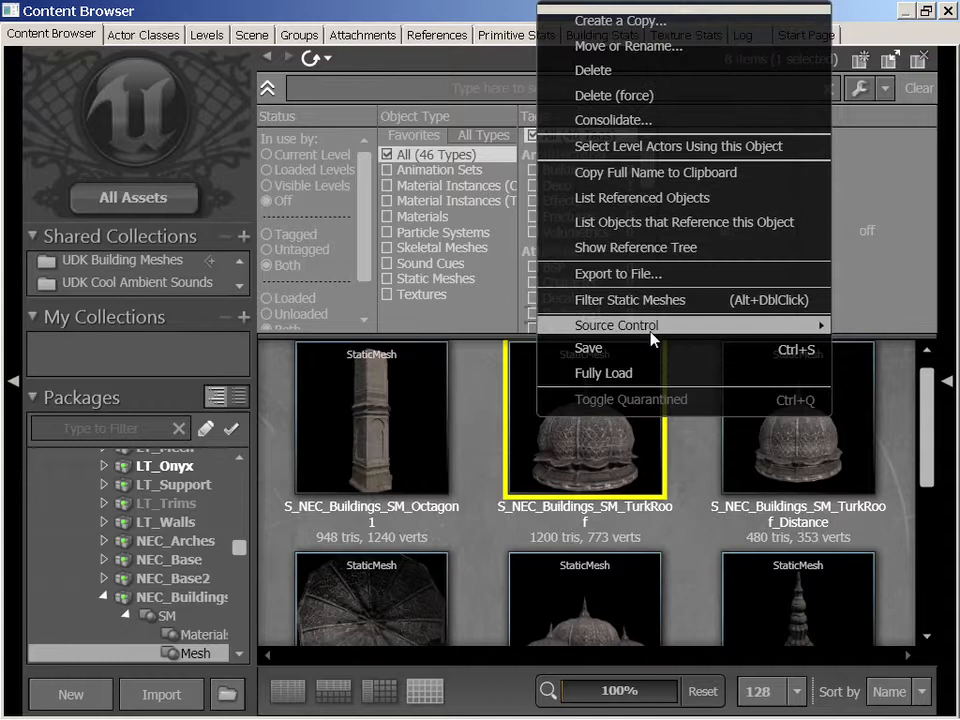
pyautogui.moveTo(636, 248)
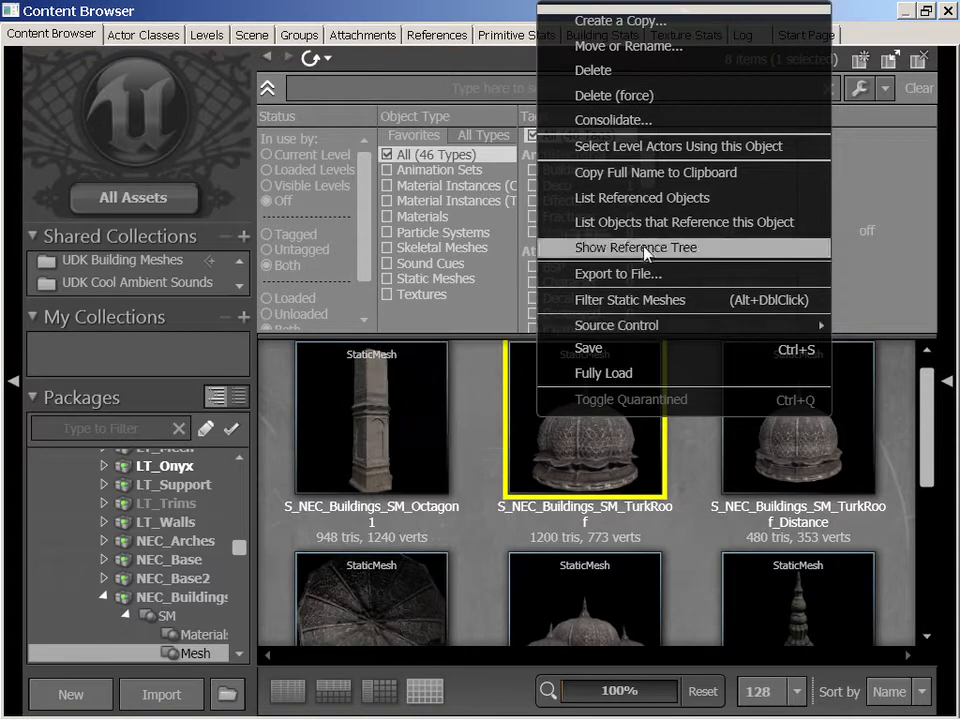
pyautogui.moveTo(678, 146)
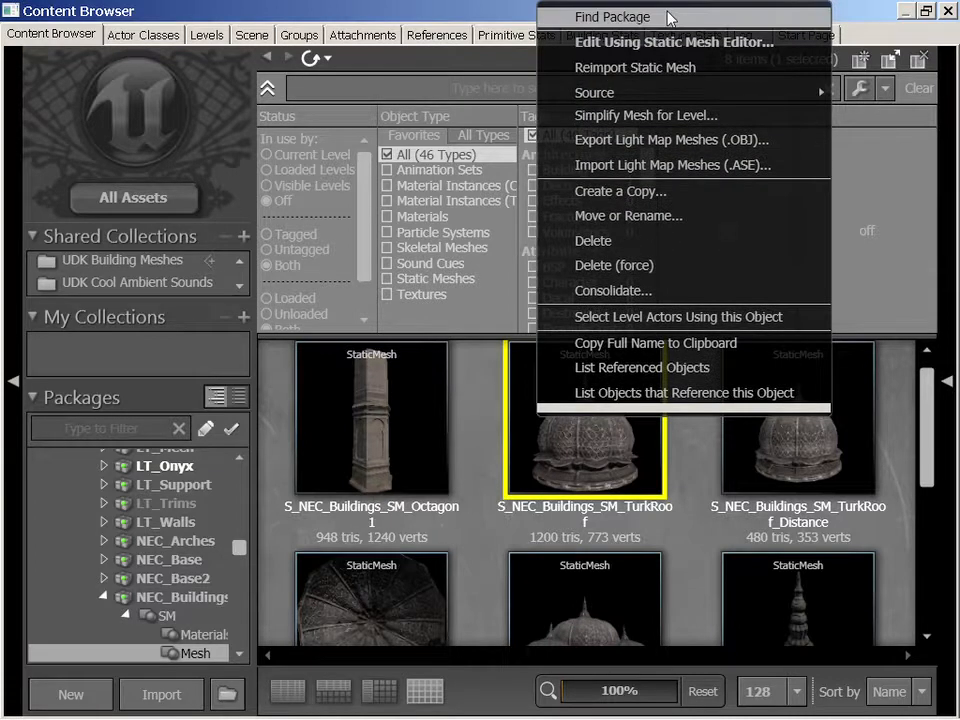
pyautogui.moveTo(672, 42)
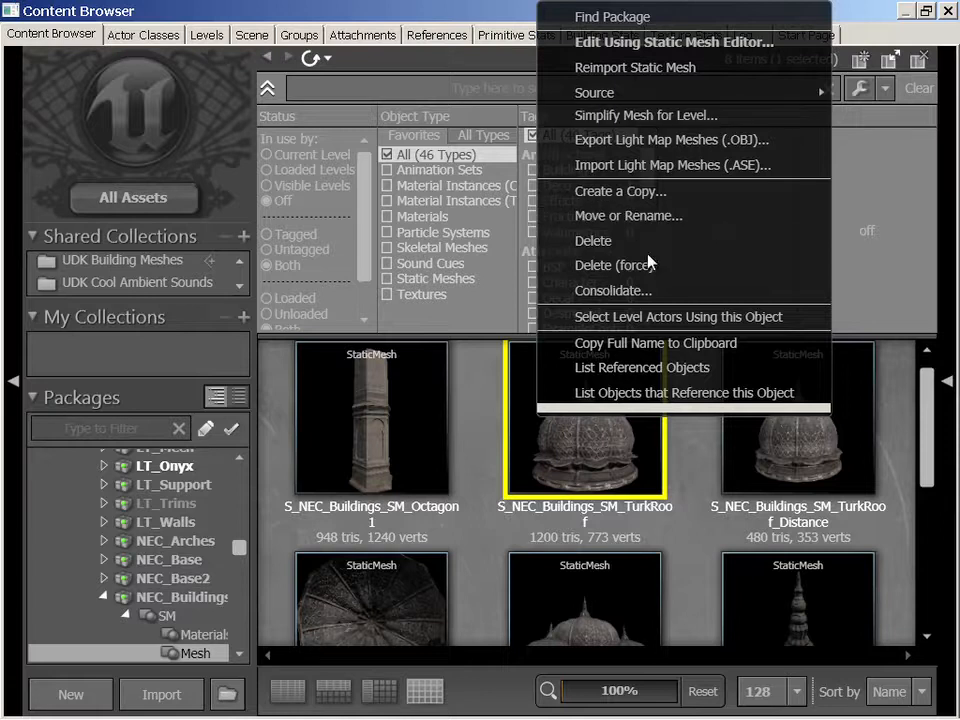
pyautogui.moveTo(632, 384)
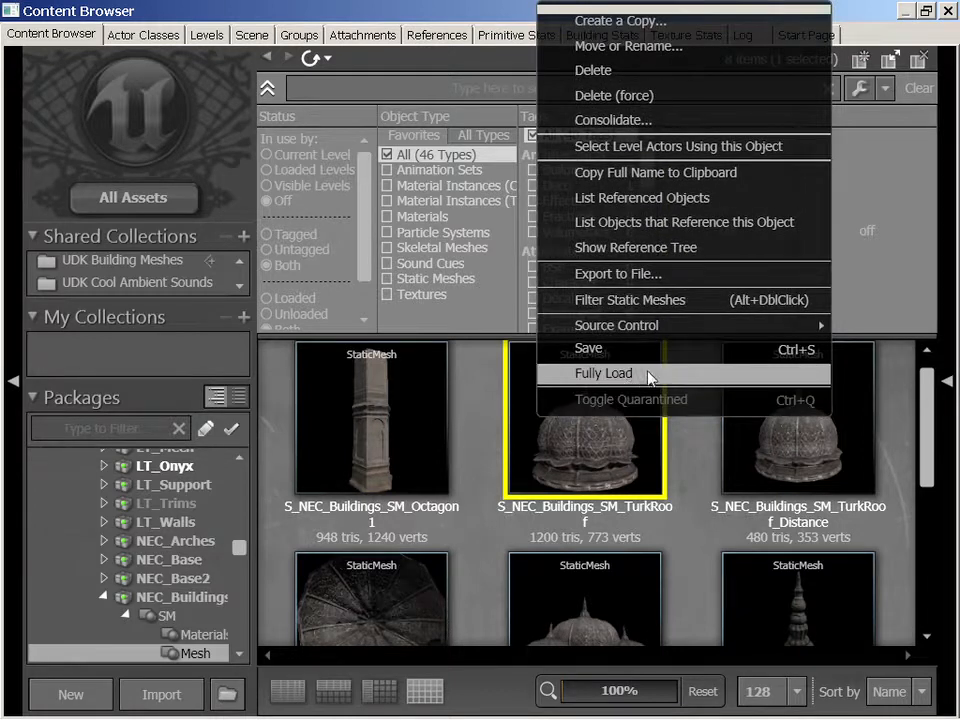
pyautogui.moveTo(714, 42)
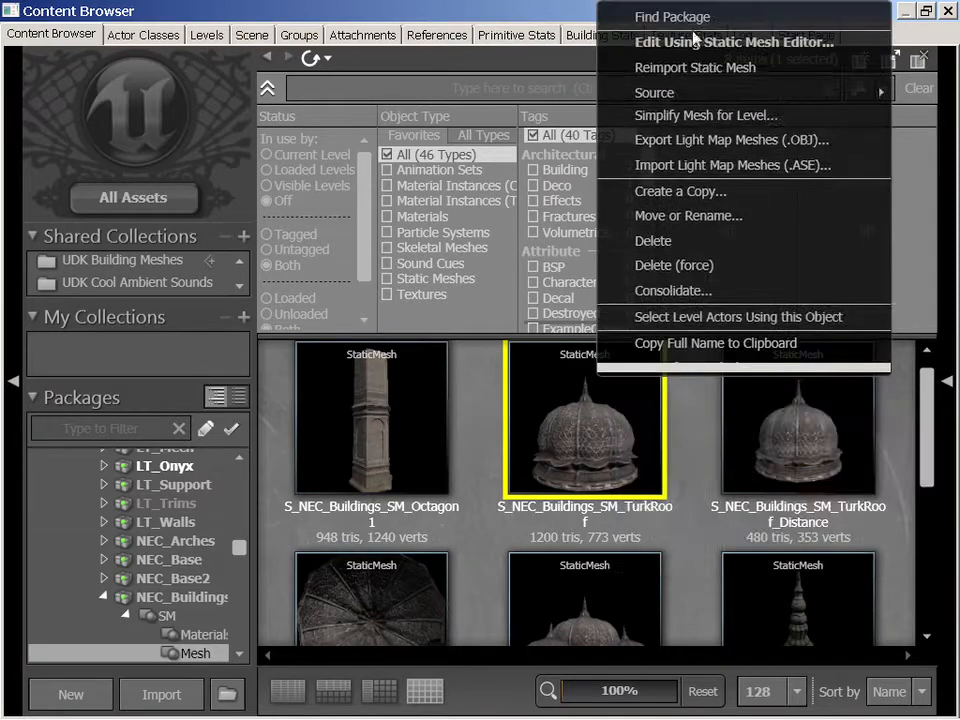
pyautogui.moveTo(696, 68)
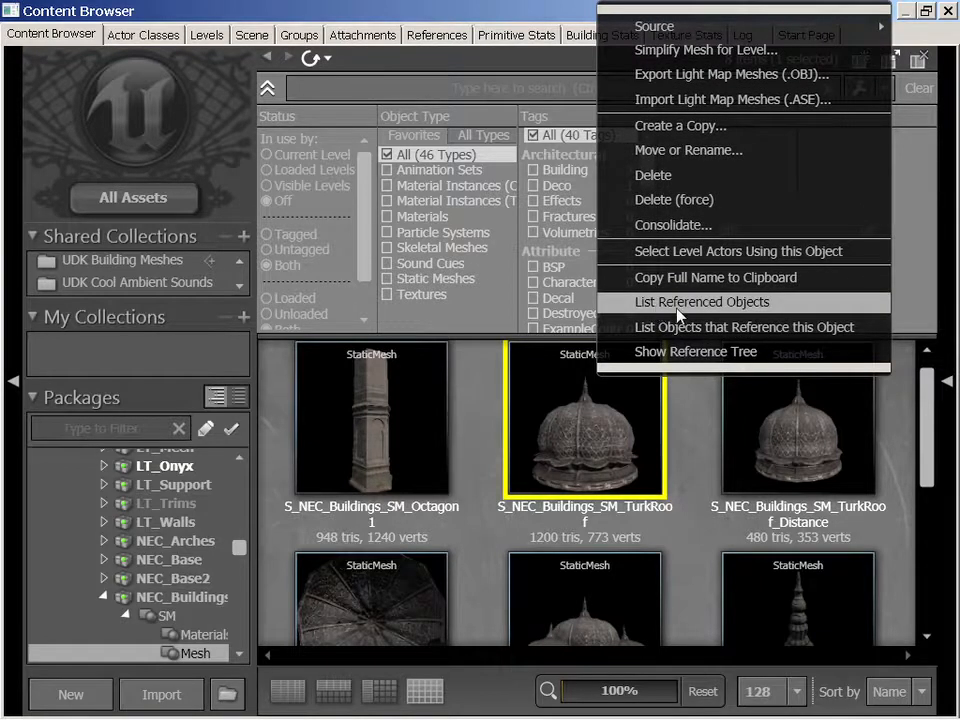
pyautogui.click(700, 300)
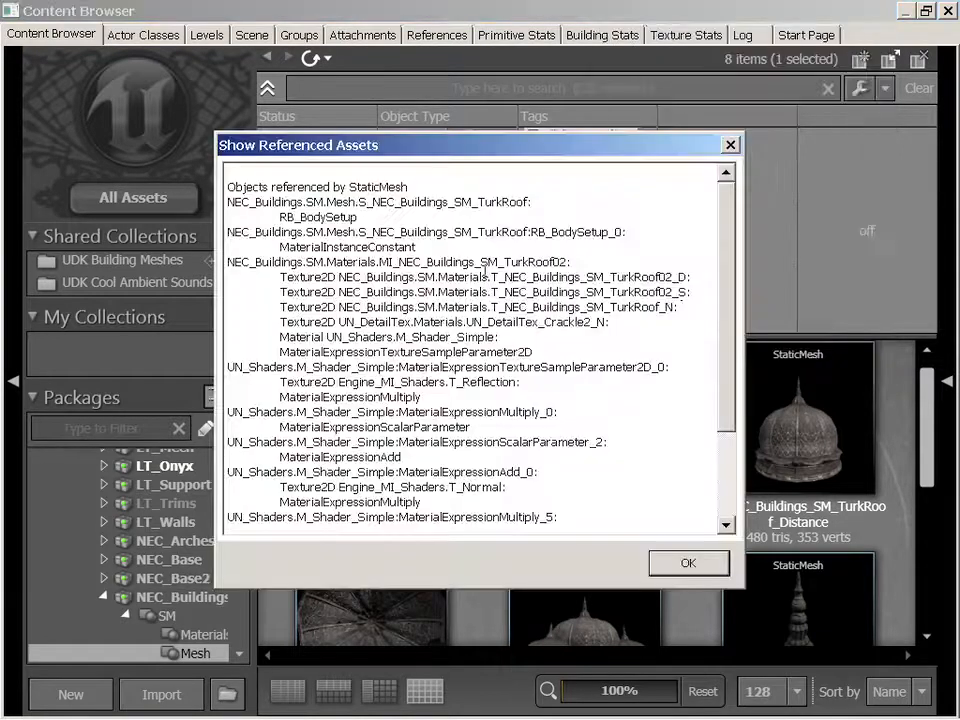
pyautogui.click(688, 562)
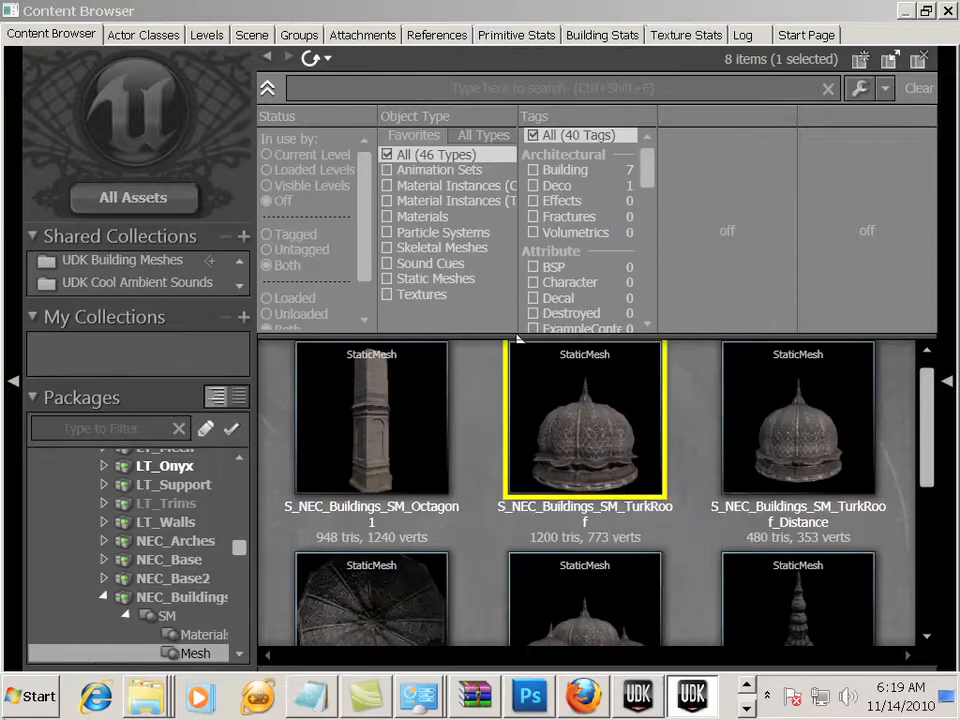
# Browse from Computer to C:\UDK\UDK-2010-10\UDKGame\Content in Windows Explorer.
pyautogui.click(30, 696)
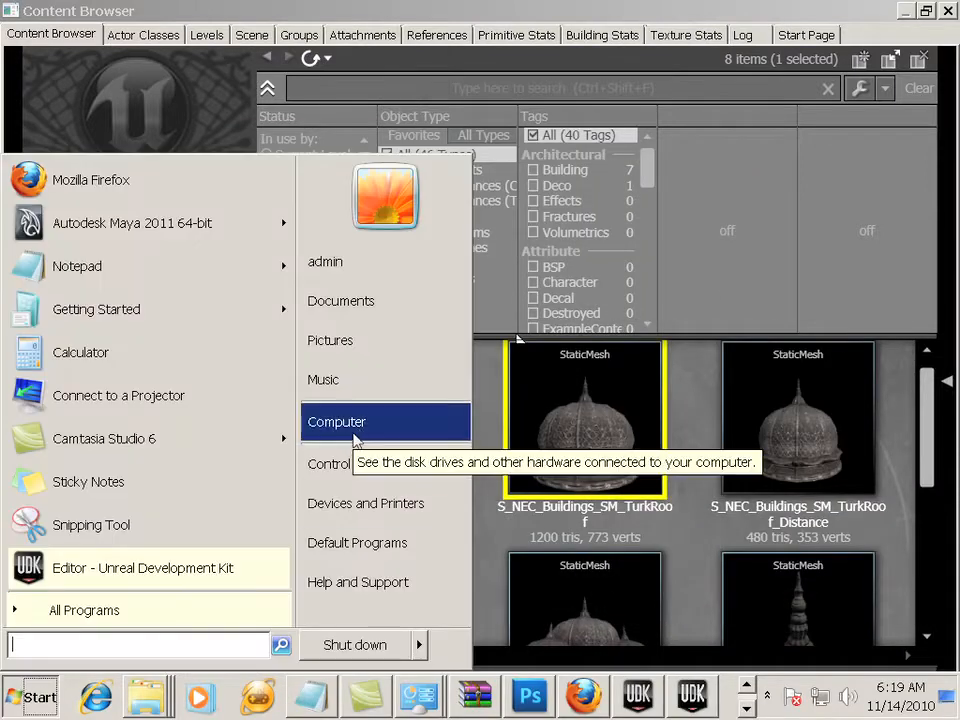
pyautogui.click(336, 420)
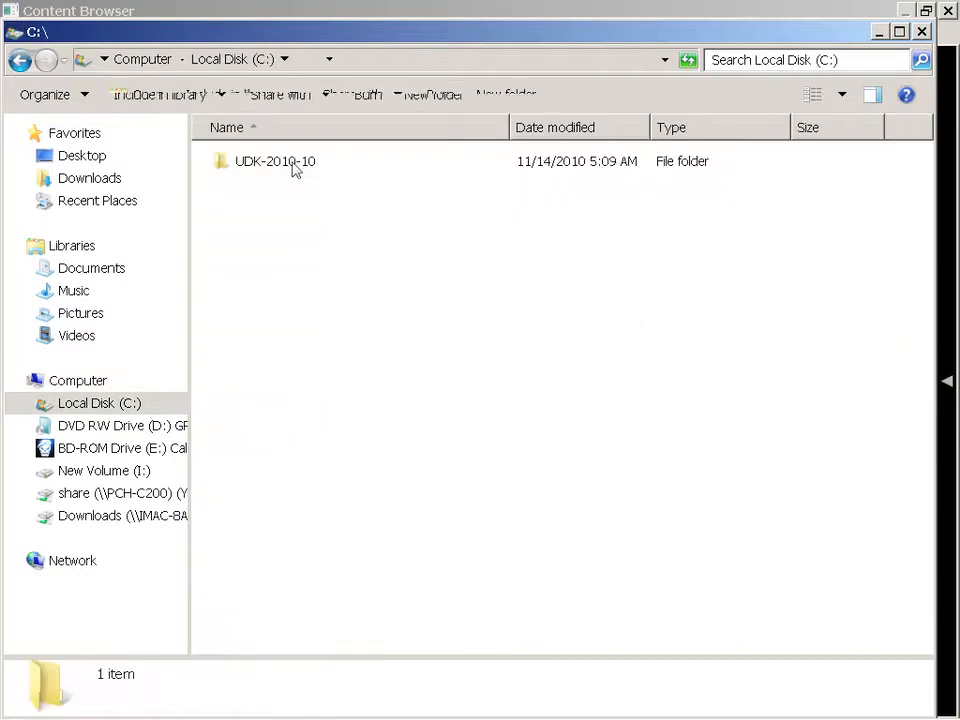
pyautogui.doubleClick(274, 160)
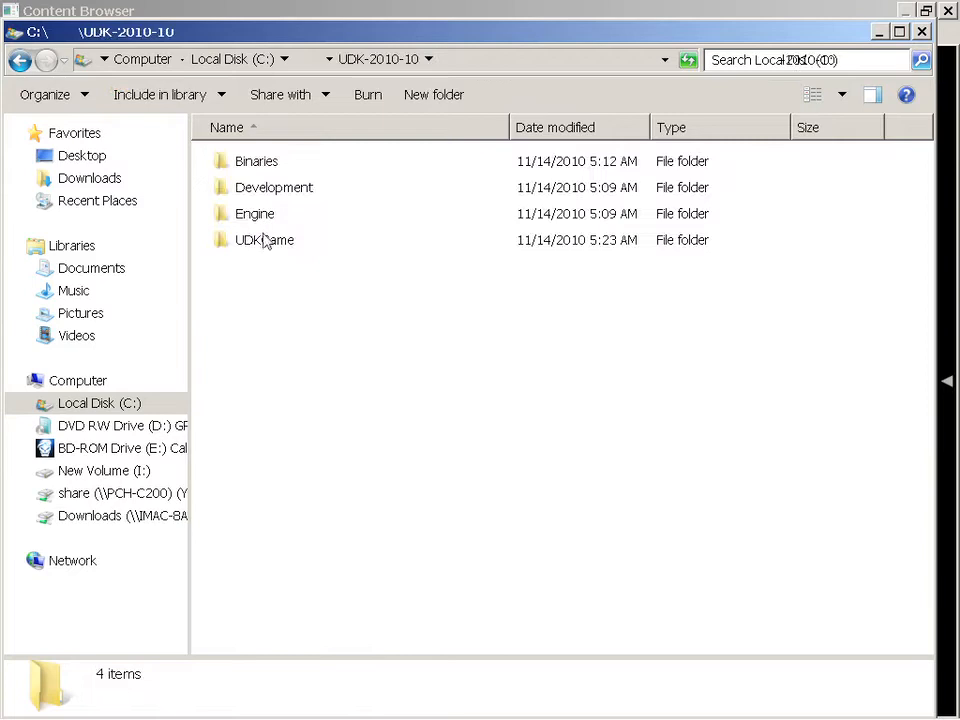
pyautogui.moveTo(264, 240)
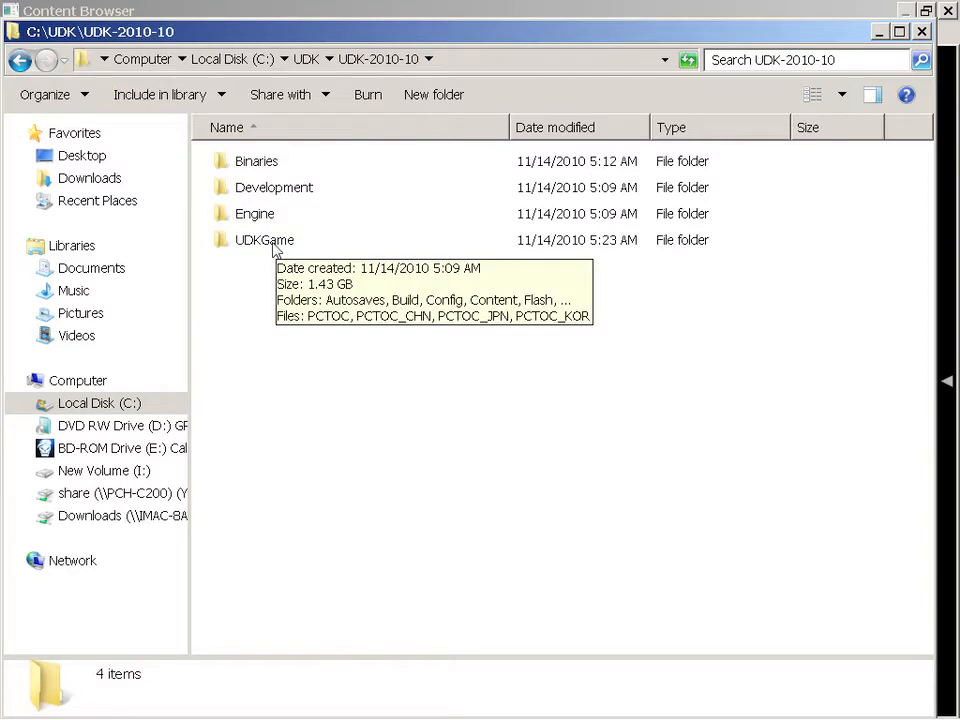
pyautogui.doubleClick(264, 240)
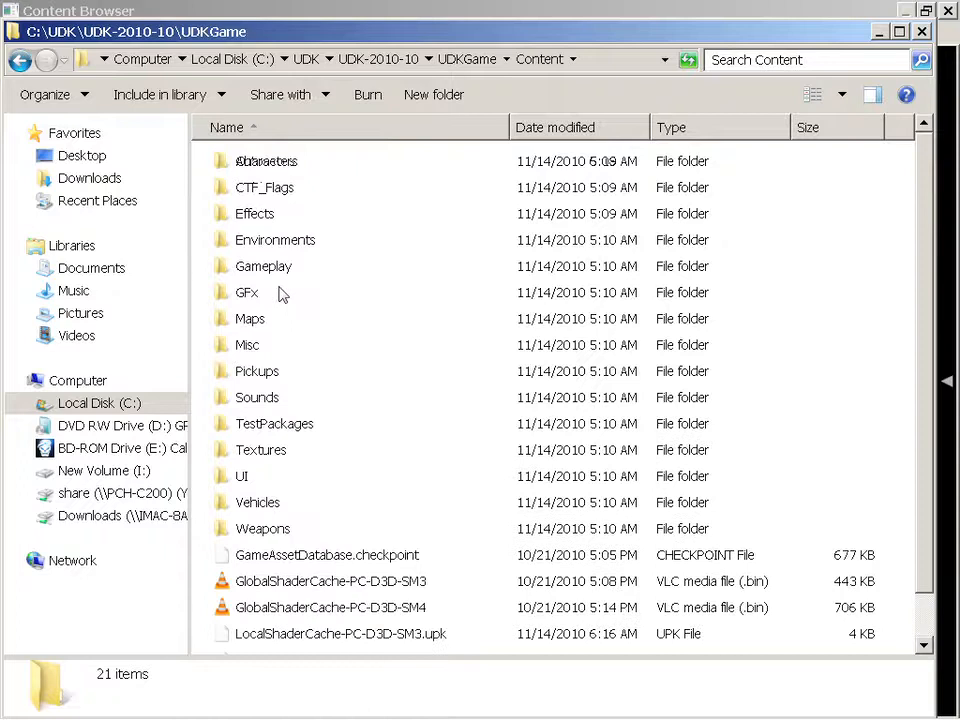
pyautogui.scroll(-3)
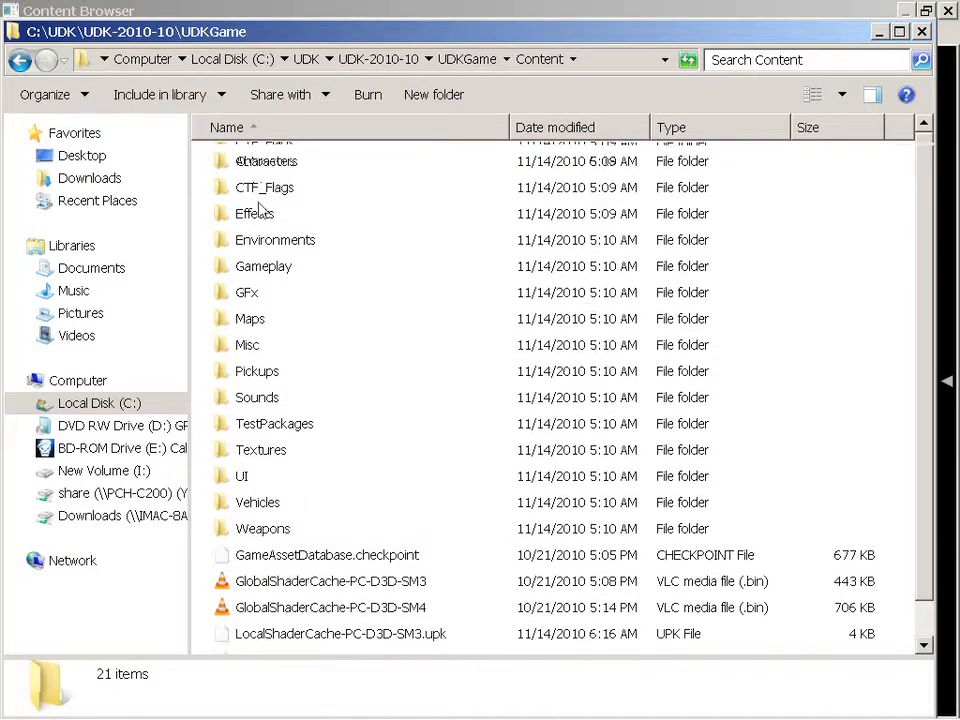
pyautogui.scroll(-3)
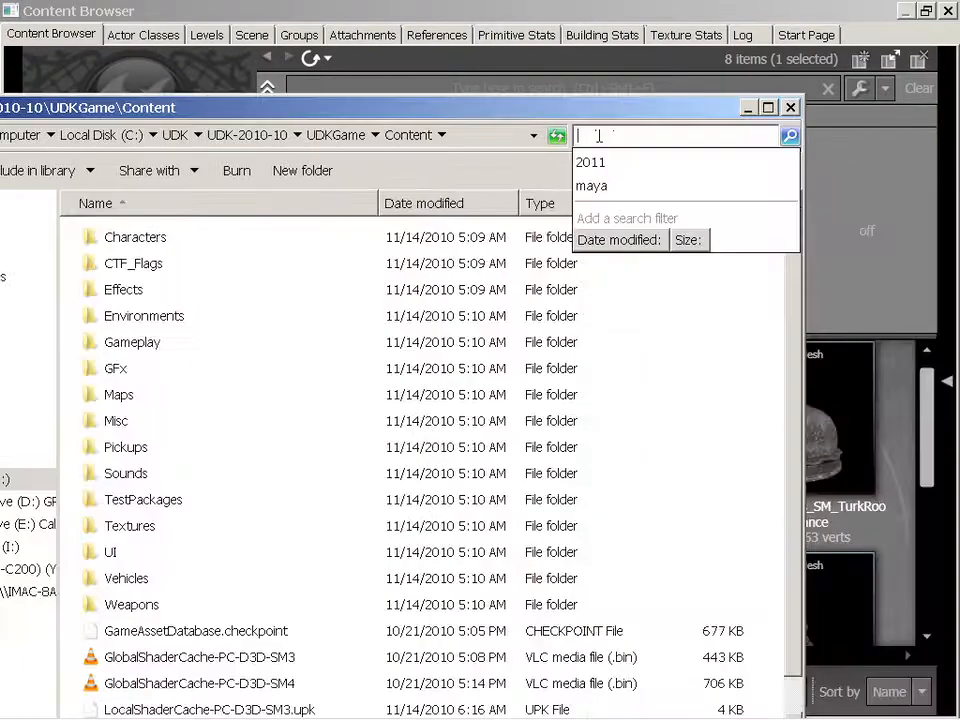
# Search Content for 'NEC' and open the file location of NEC_Buildings.upk.
pyautogui.write('NEC')
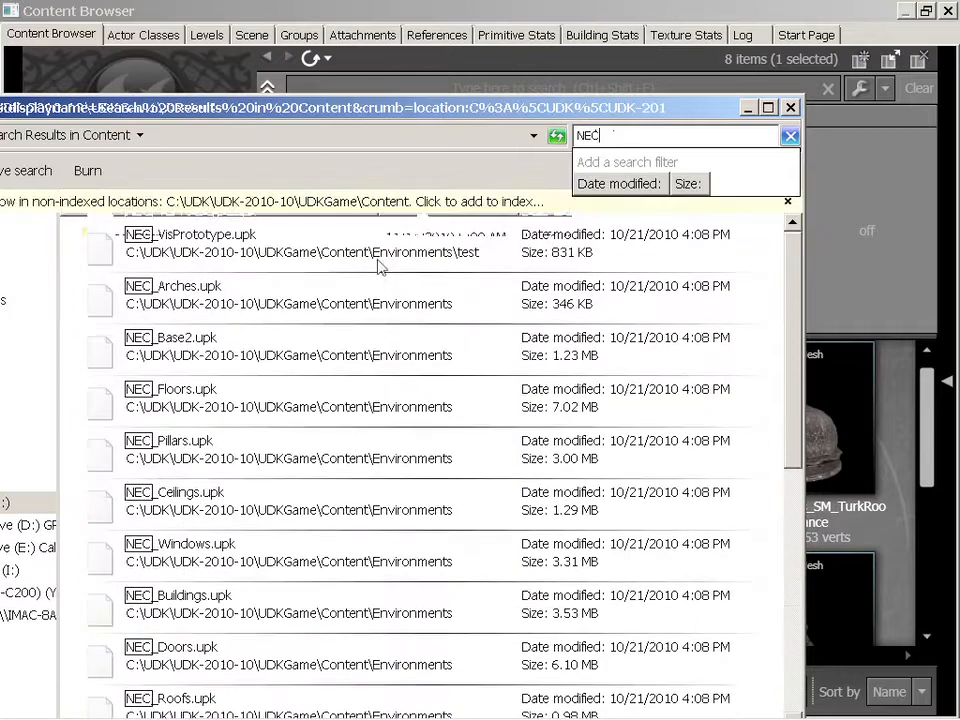
pyautogui.moveTo(278, 512)
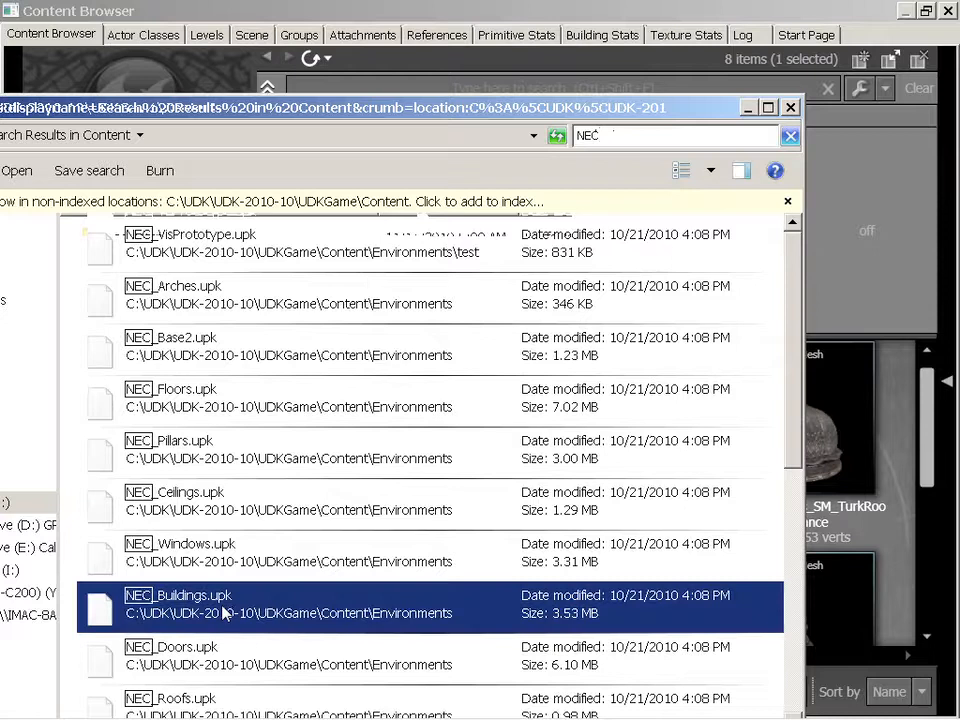
pyautogui.rightClick(178, 604)
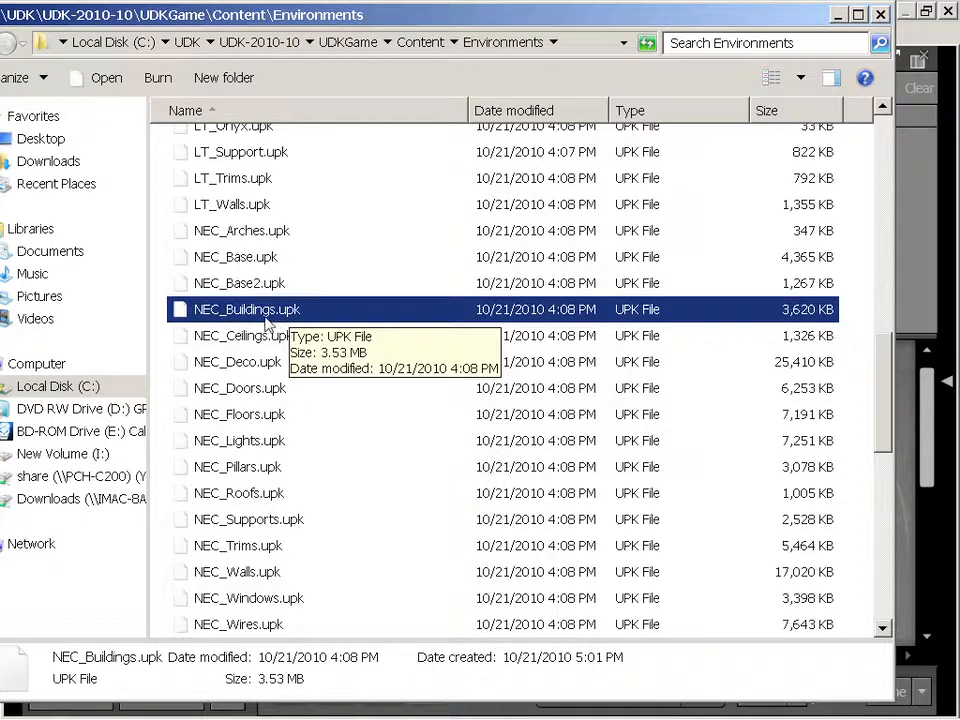
pyautogui.moveTo(308, 324)
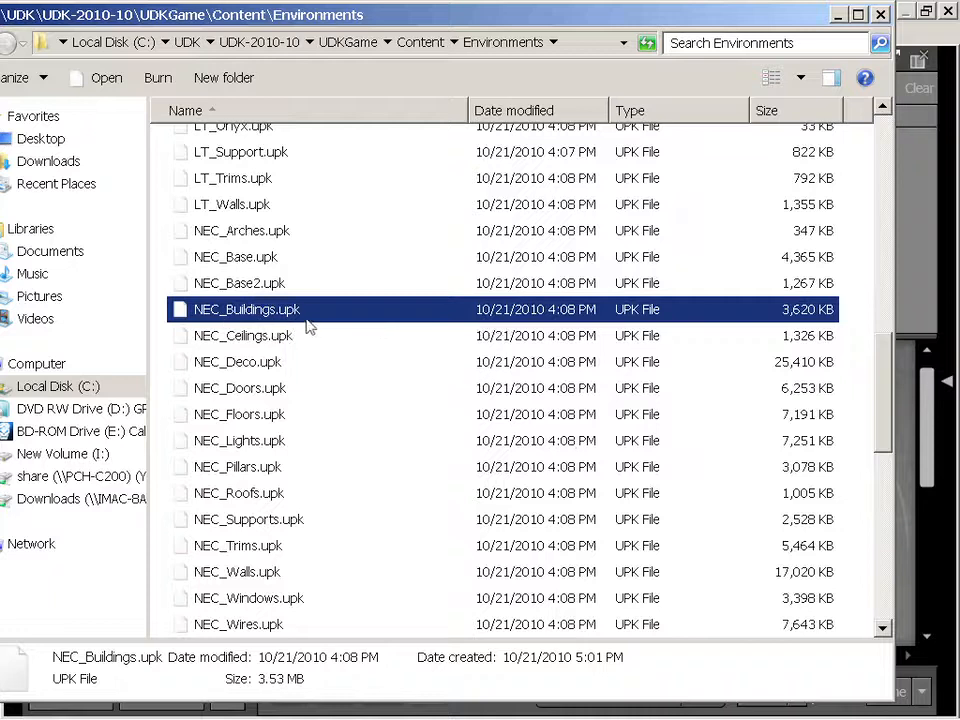
pyautogui.moveTo(280, 318)
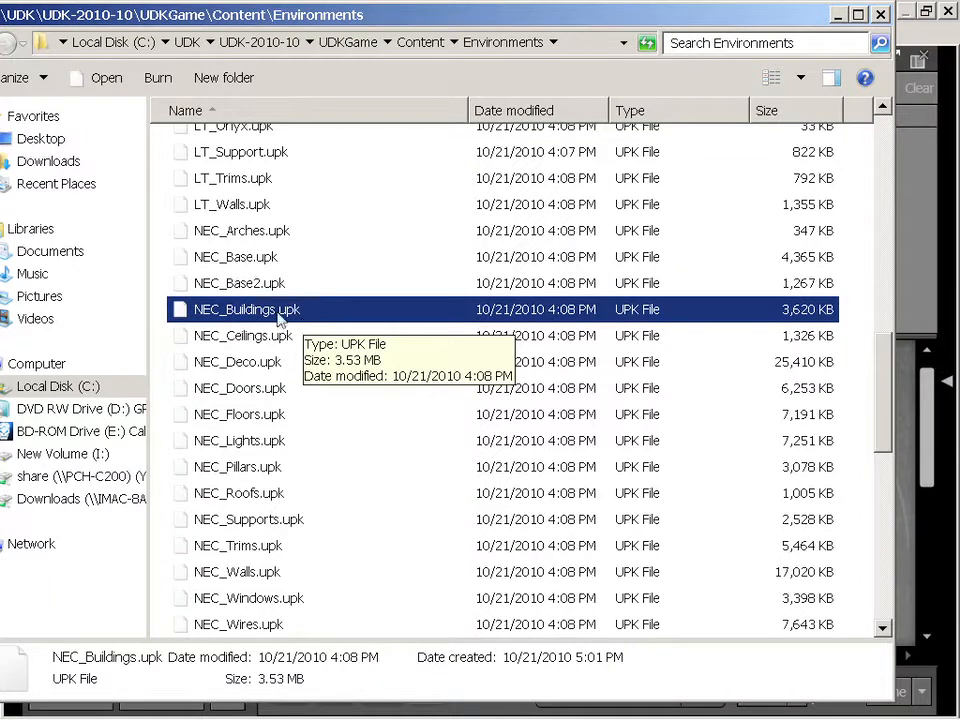
pyautogui.moveTo(256, 362)
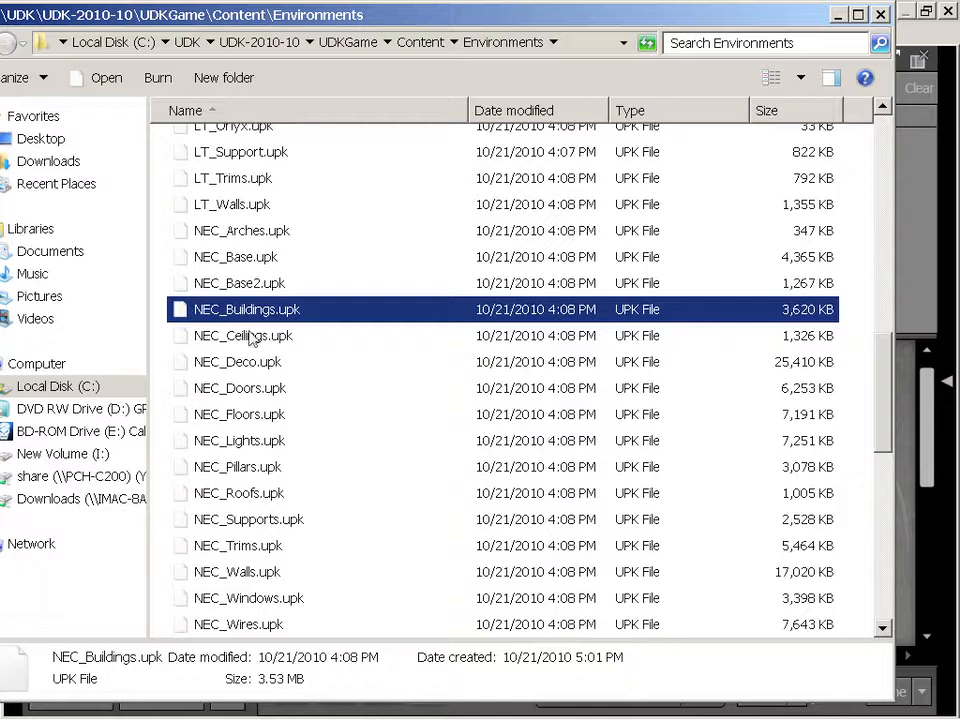
pyautogui.moveTo(250, 374)
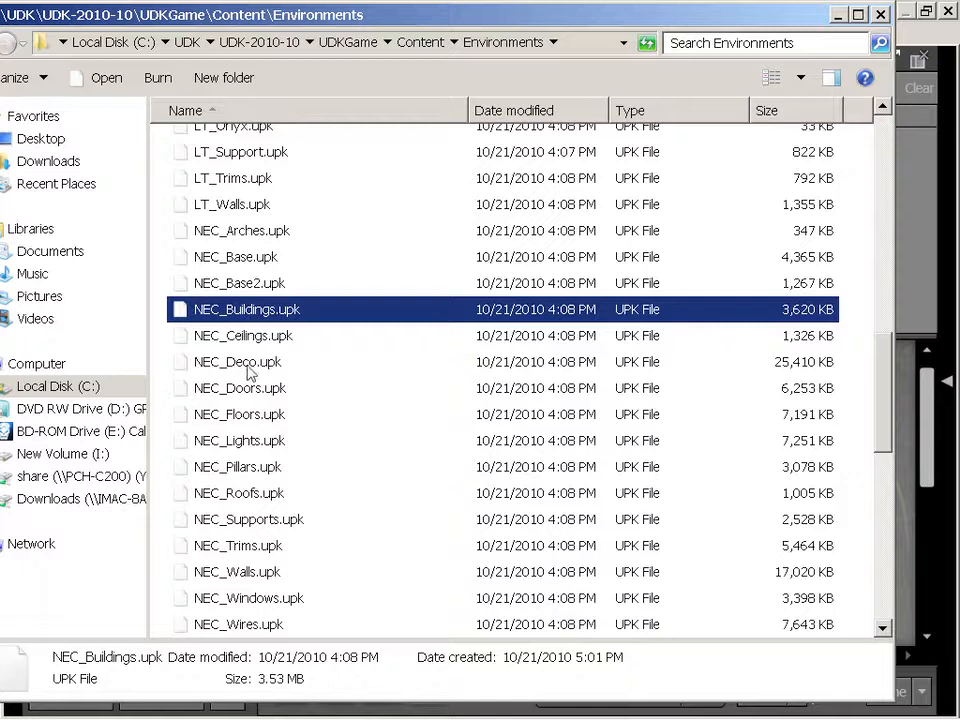
# Scroll the Environments folder to NEC_Buildings.upk and bring up its file actions menu.
pyautogui.scroll(-3)
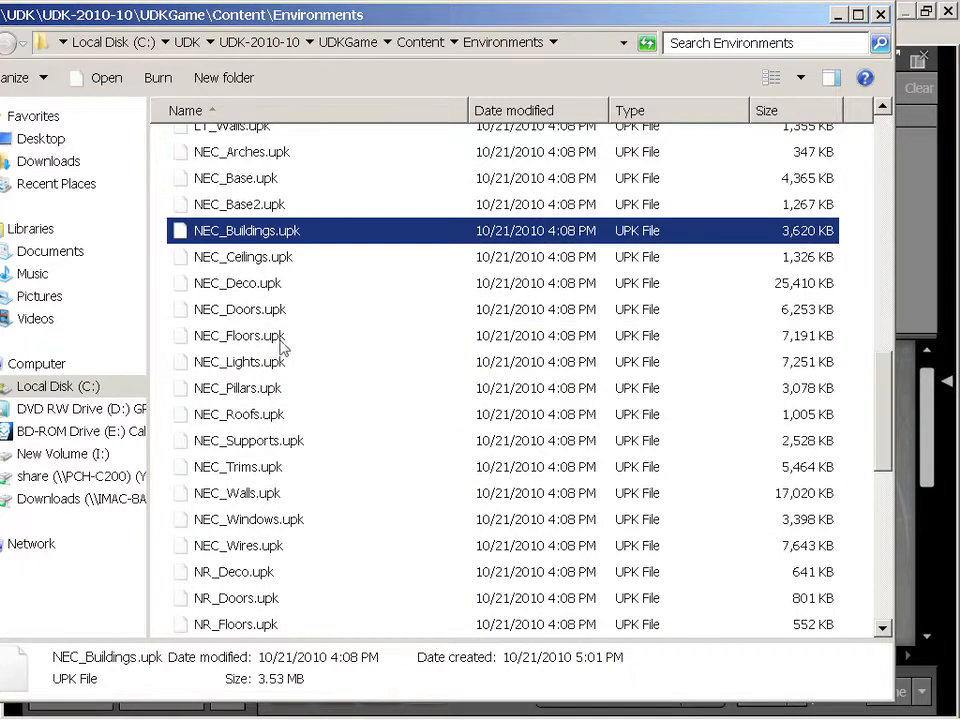
pyautogui.scroll(-3)
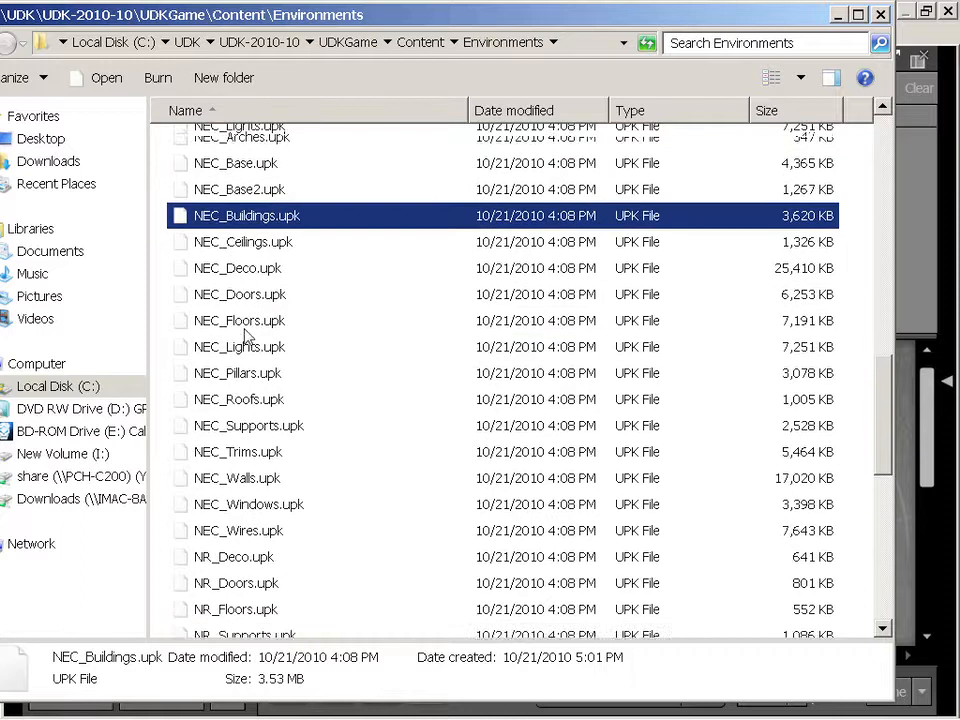
pyautogui.scroll(-3)
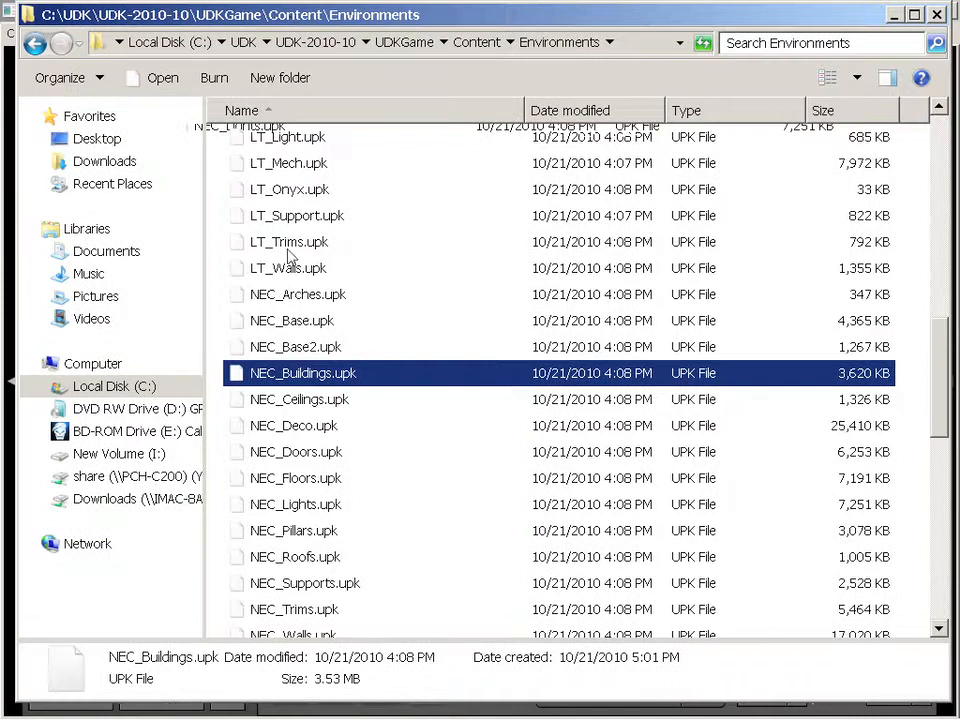
pyautogui.moveTo(312, 322)
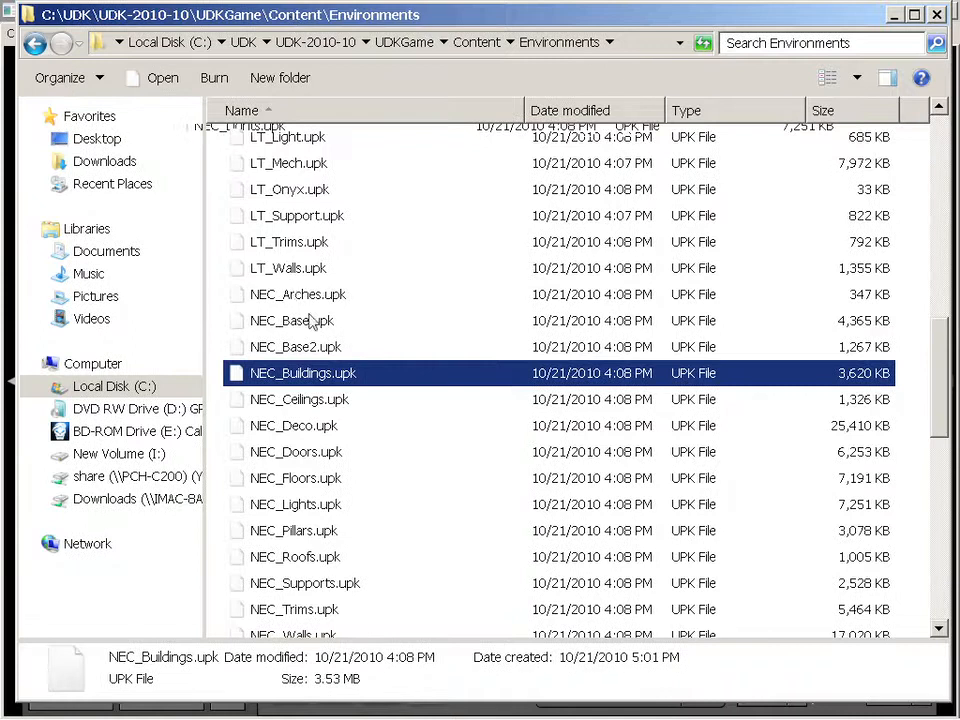
pyautogui.moveTo(296, 294)
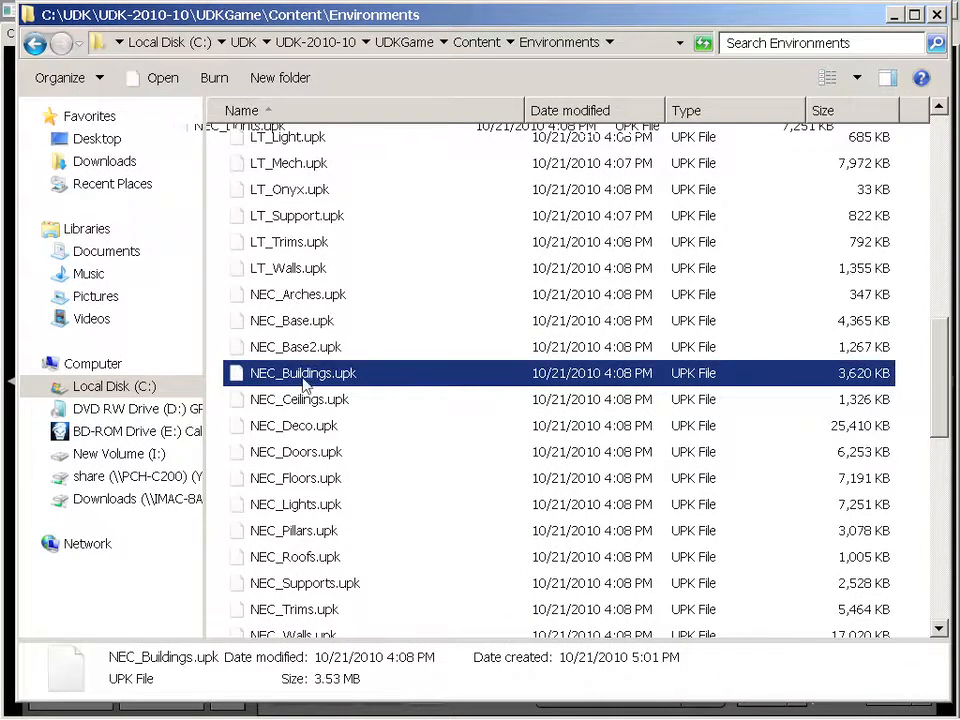
pyautogui.moveTo(302, 374)
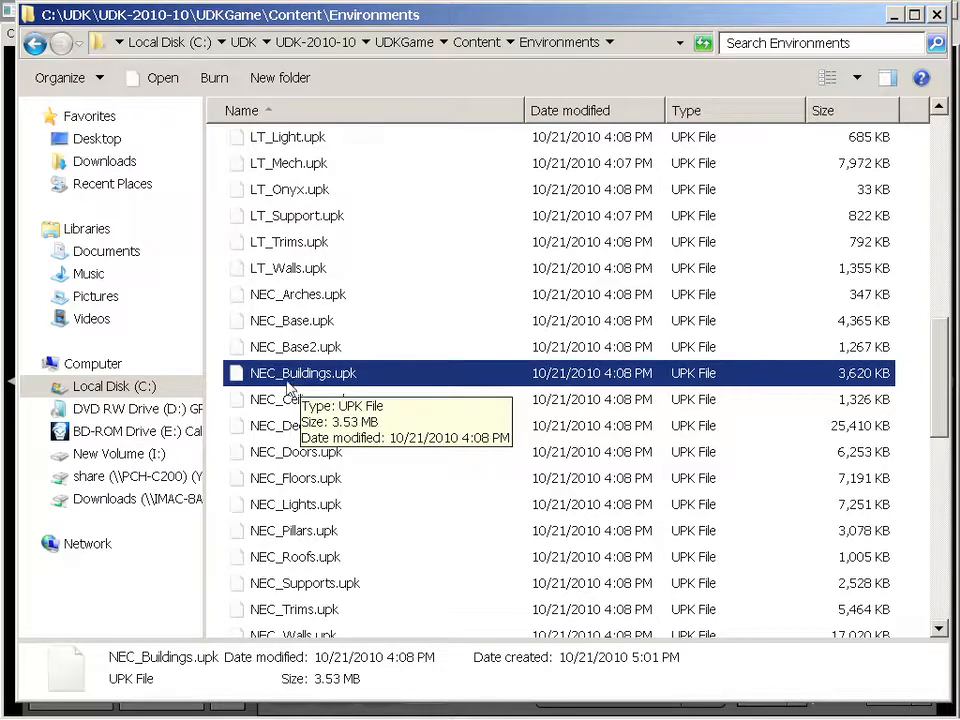
pyautogui.rightClick(302, 374)
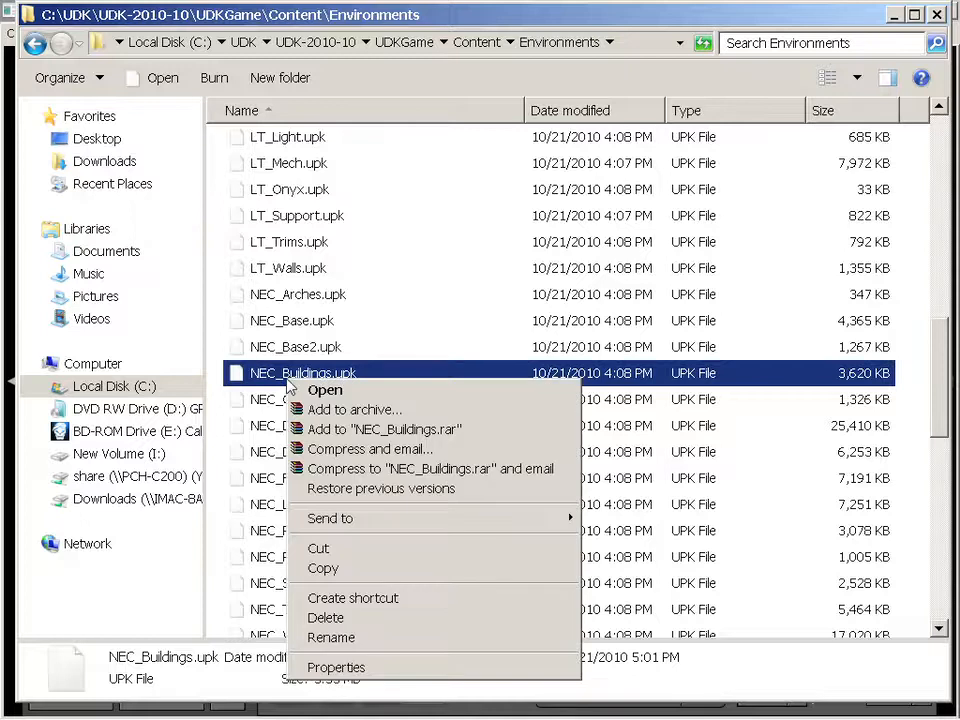
pyautogui.moveTo(892, 16)
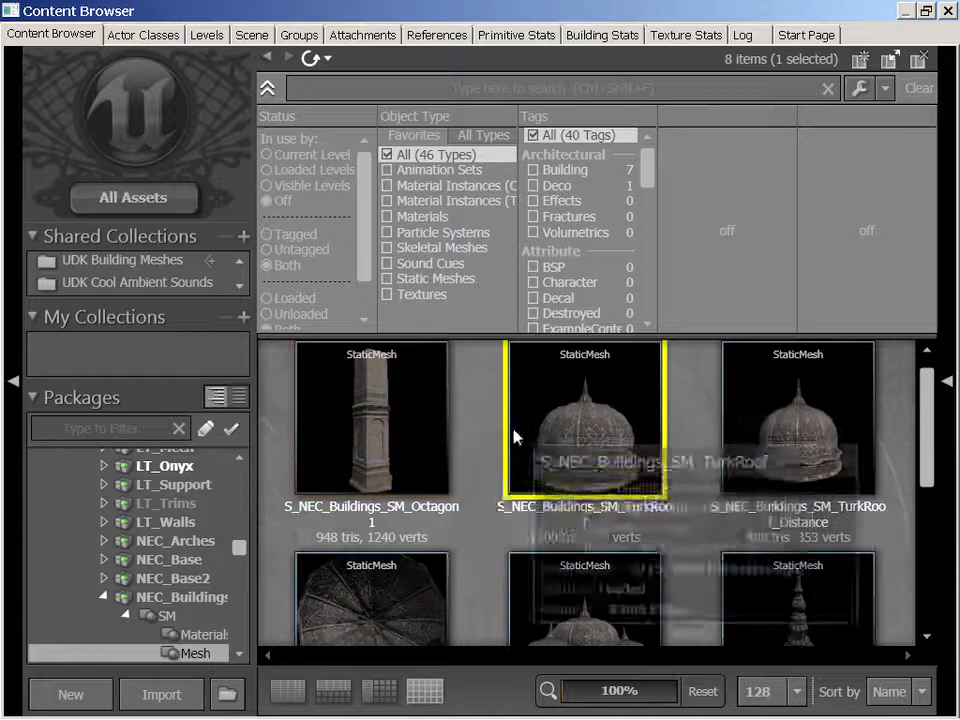
pyautogui.moveTo(556, 436)
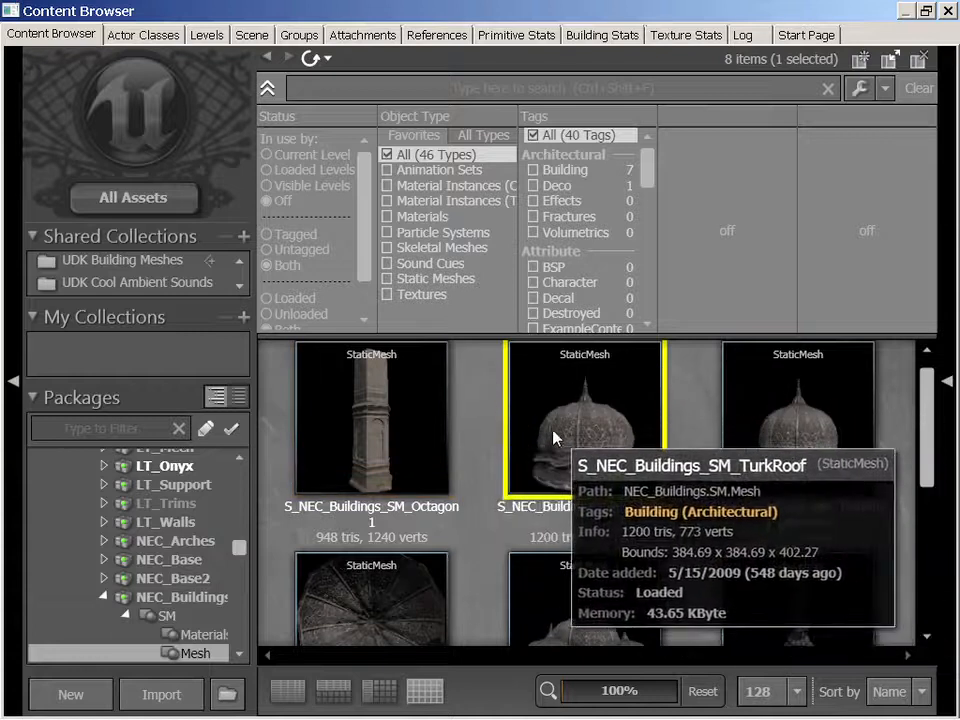
pyautogui.moveTo(564, 452)
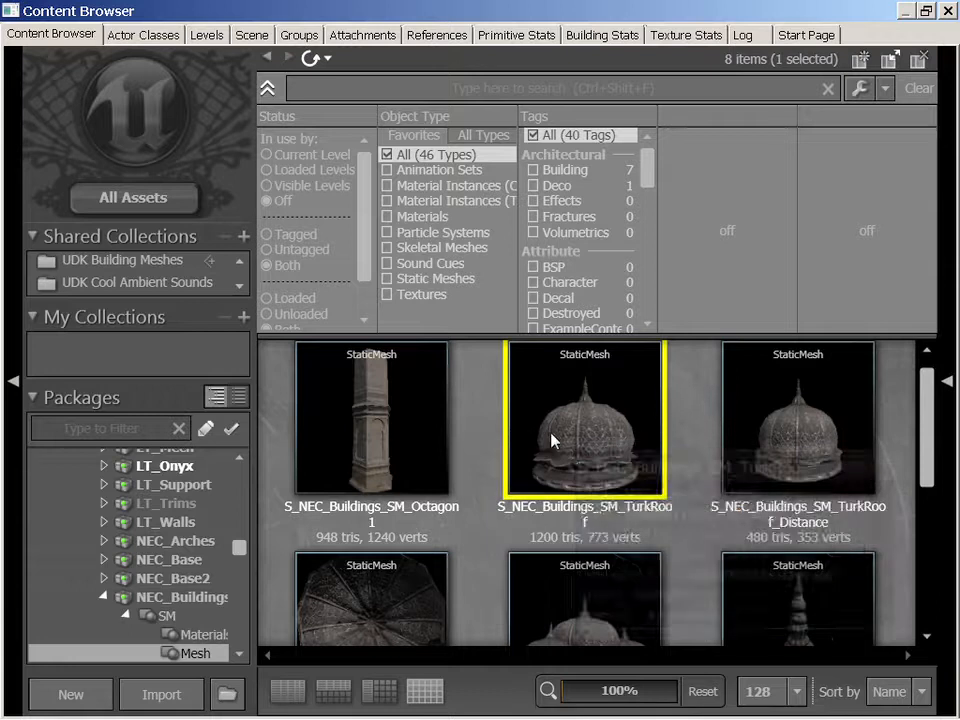
pyautogui.moveTo(580, 448)
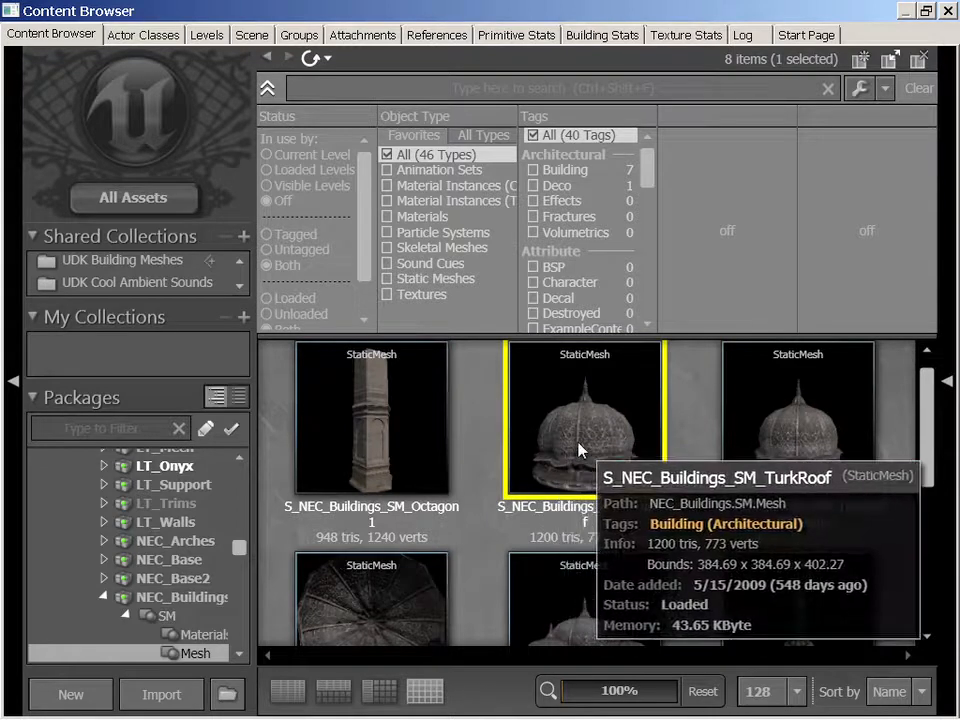